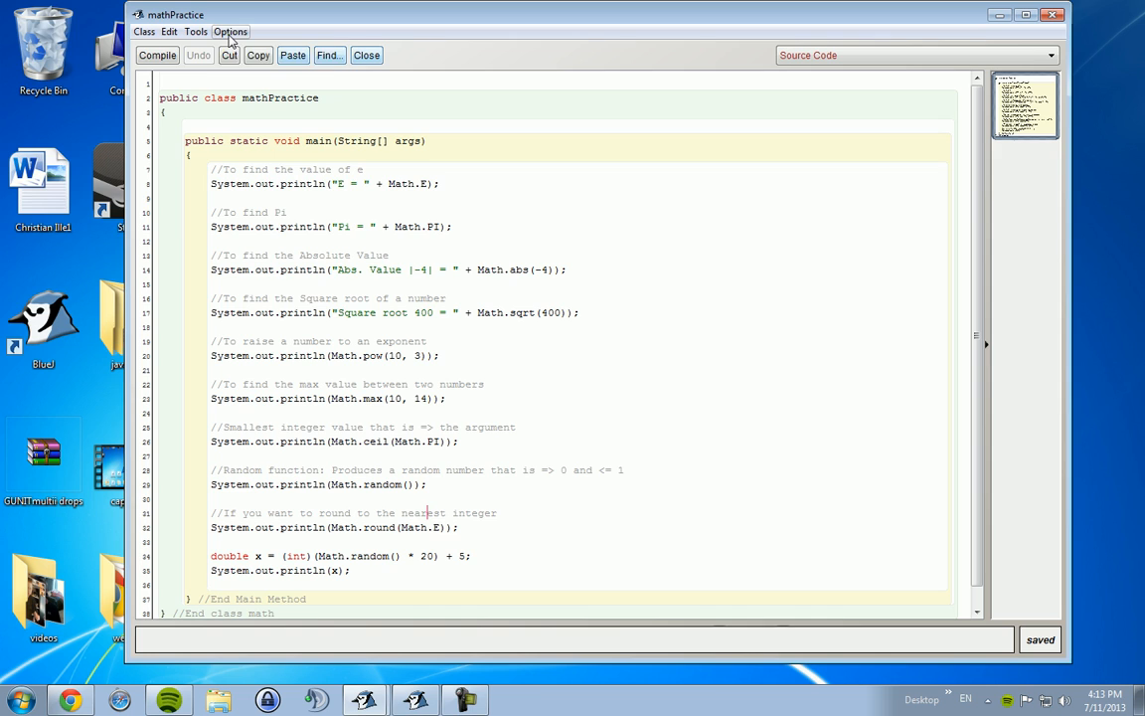
Enlarge the code font, maximize the mathPractice editor and put the cursor on line 1.
click(235, 31)
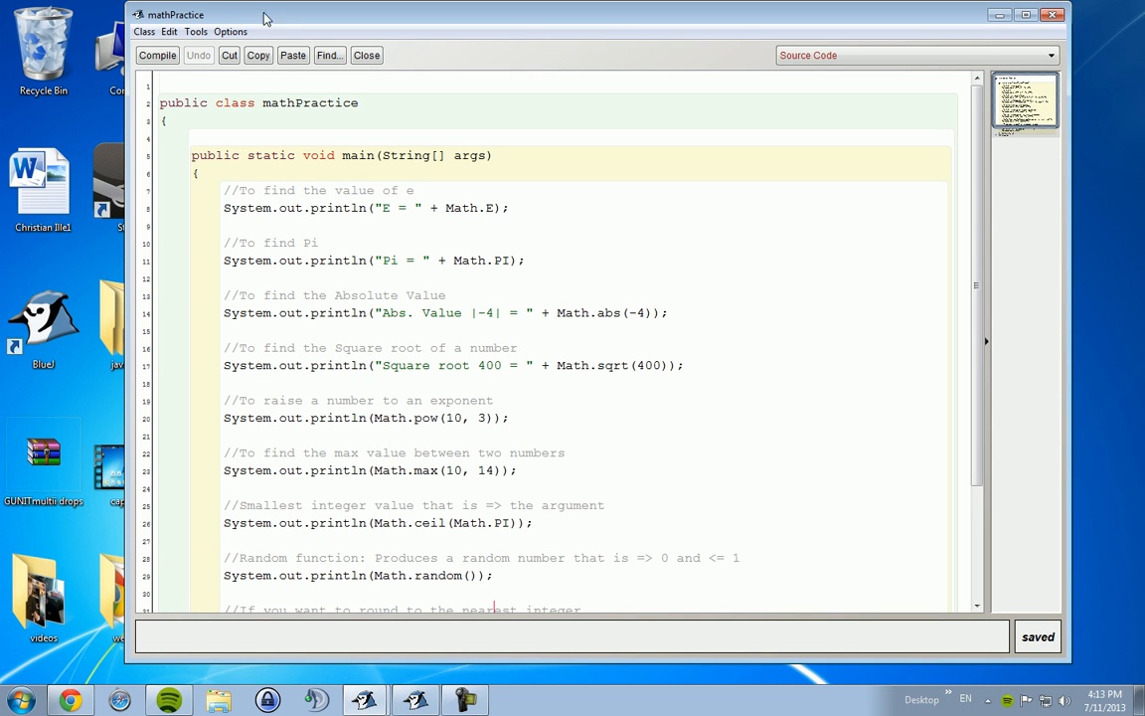
click(1026, 15)
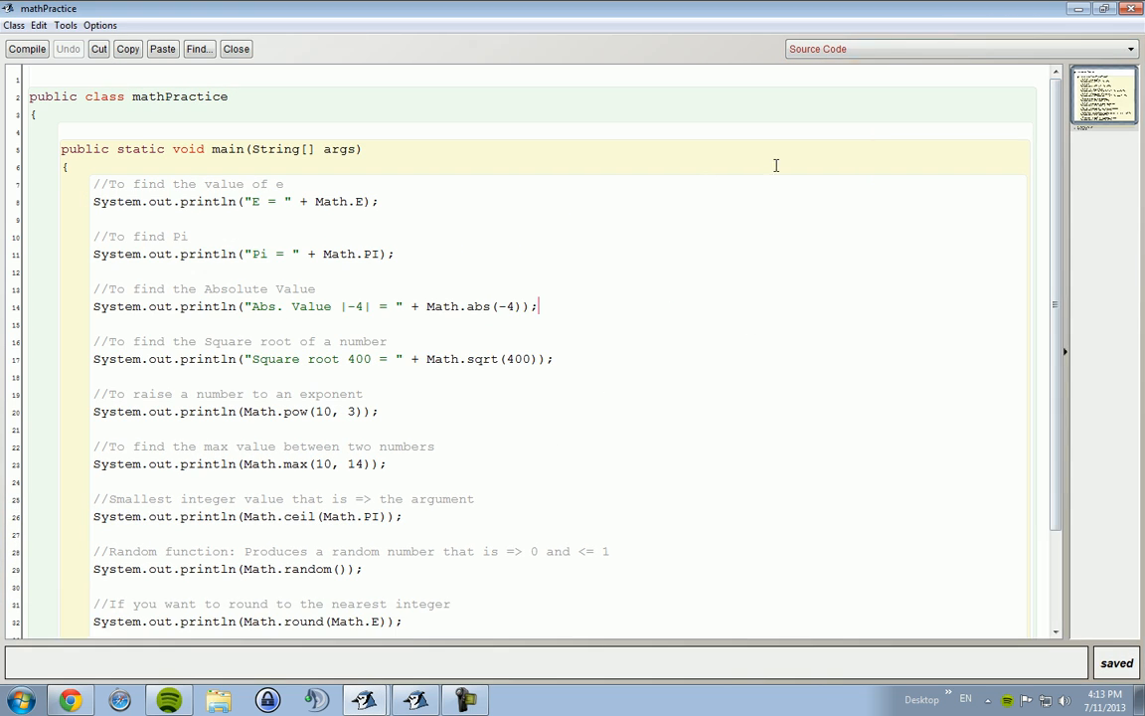
double_click(332, 201)
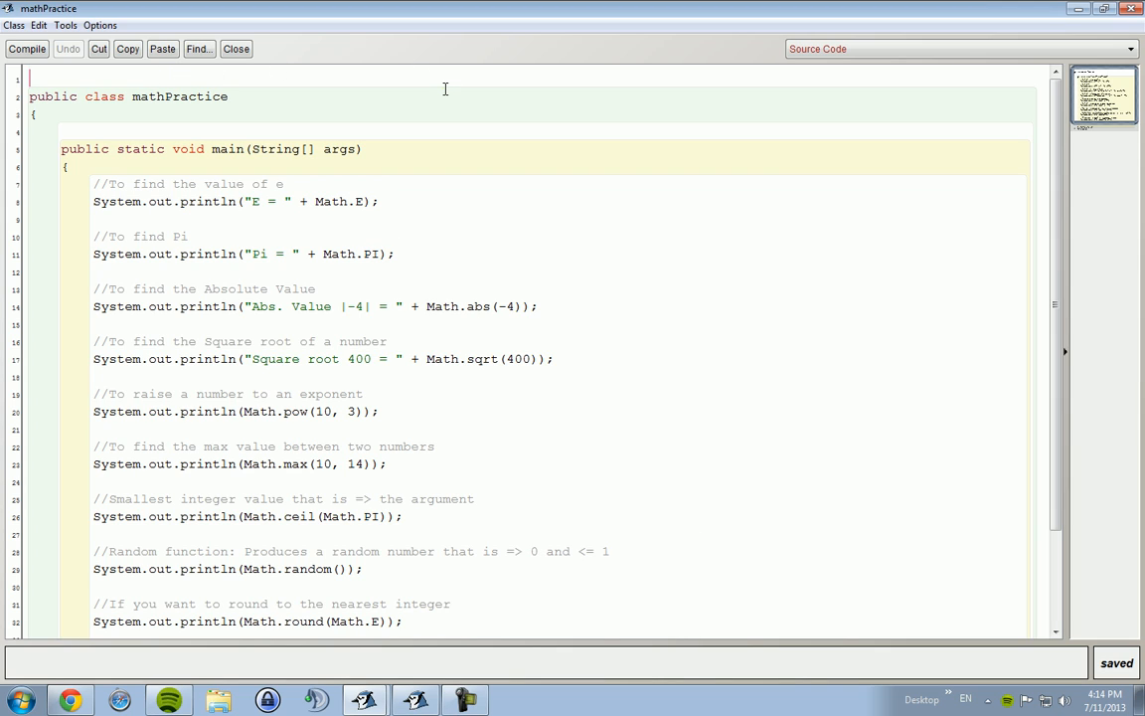
text(import)
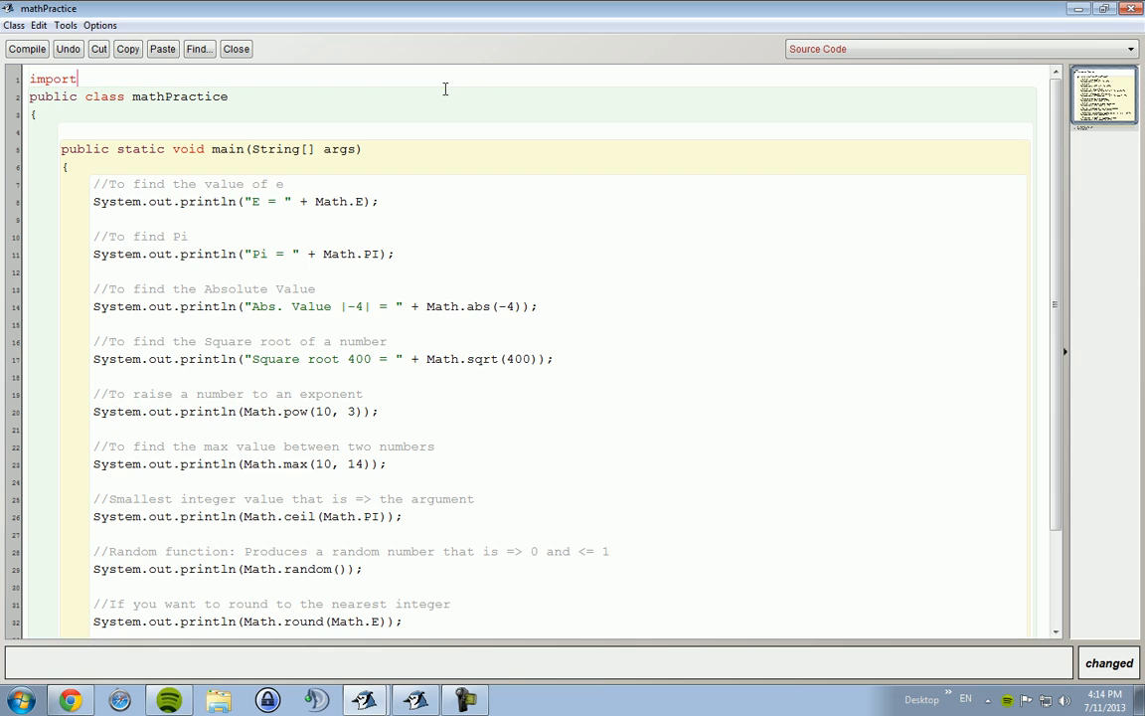
text(java.)
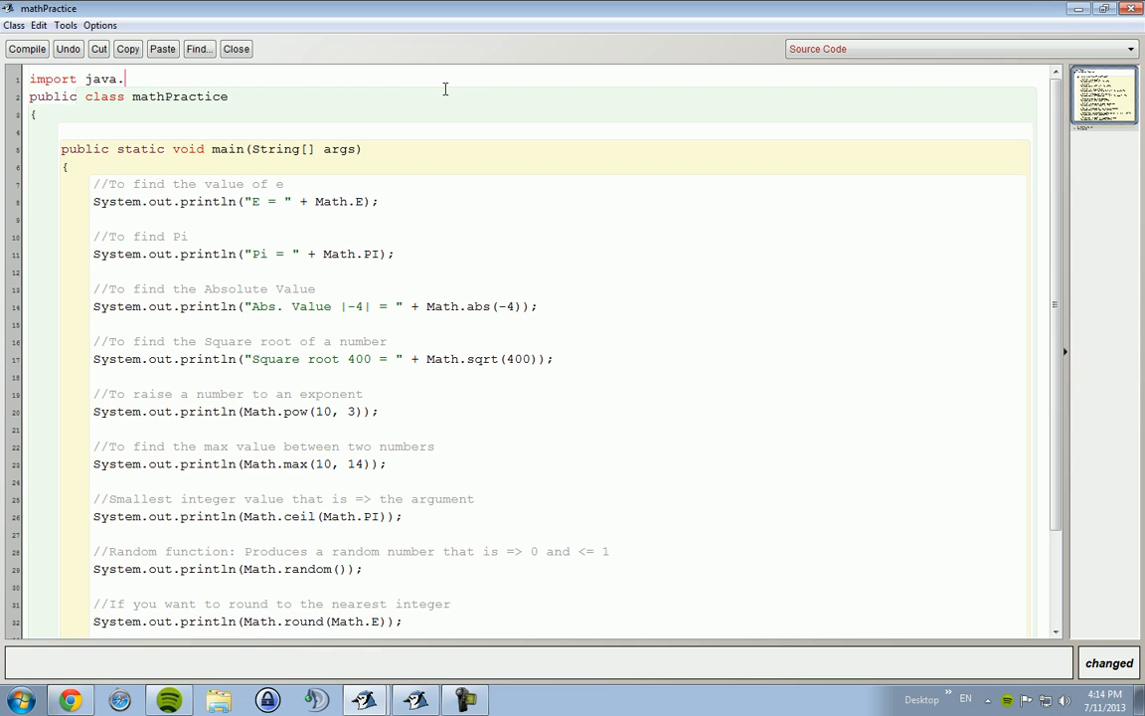
text(util.*;)
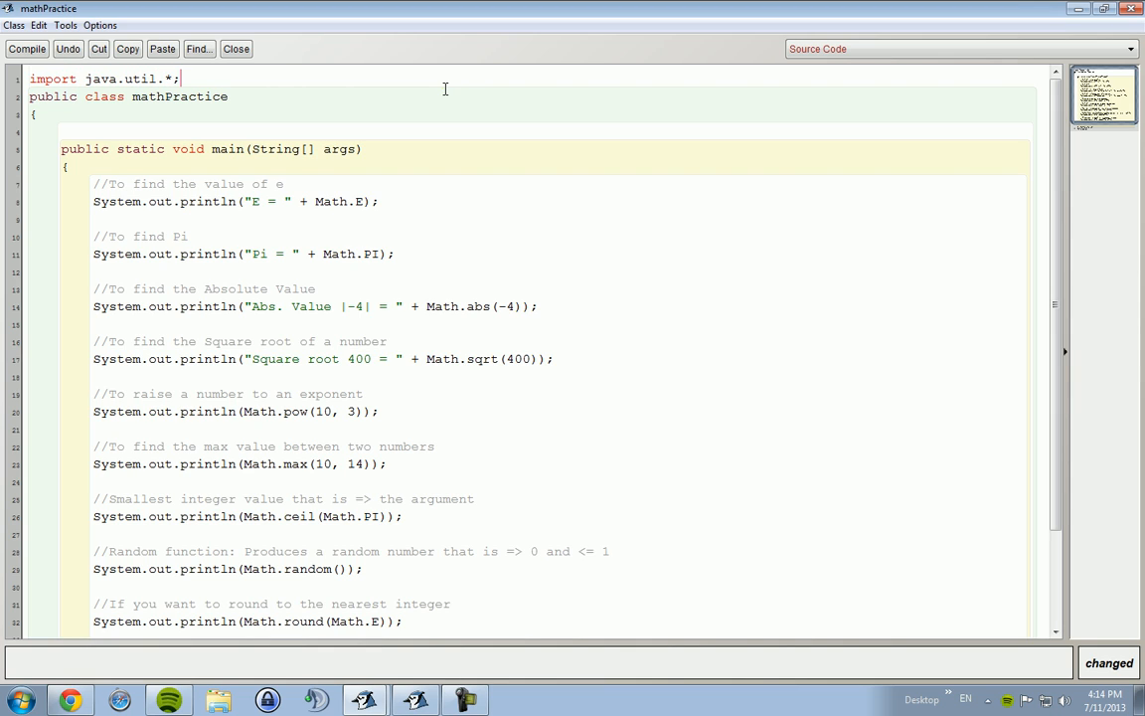
key(Backspace)
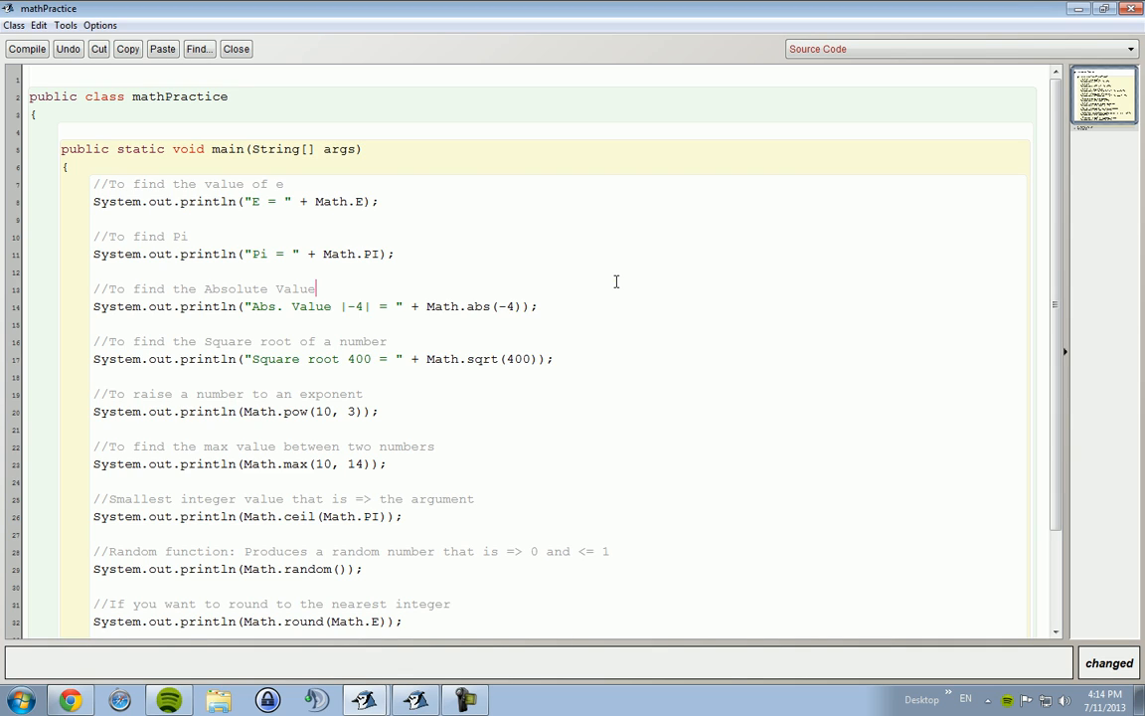
mouse_move(381, 275)
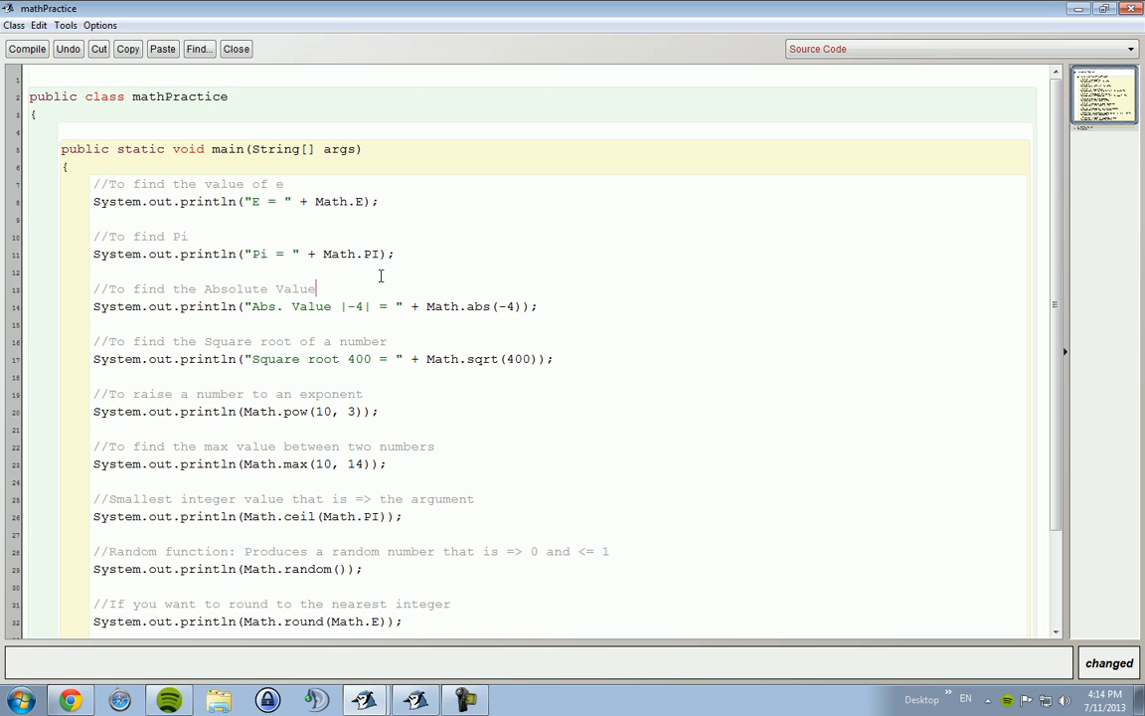
Review the mathPractice code down to the (int)(Math.random() * 20) + 5 example.
click(329, 201)
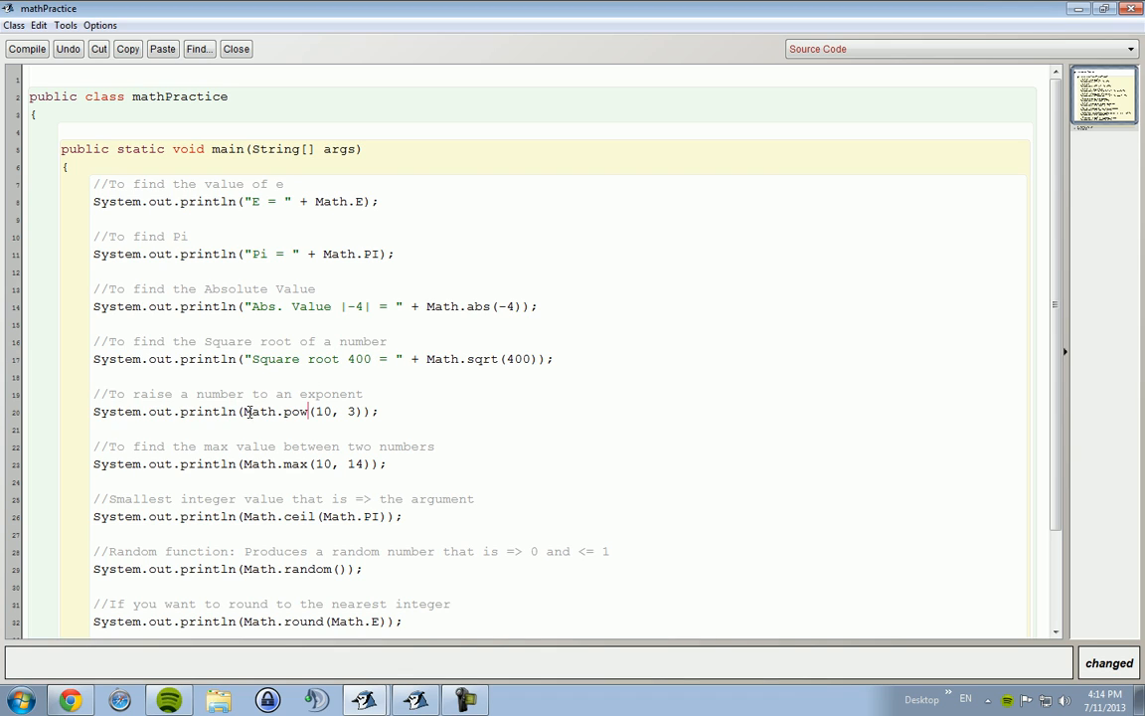
mouse_move(182, 465)
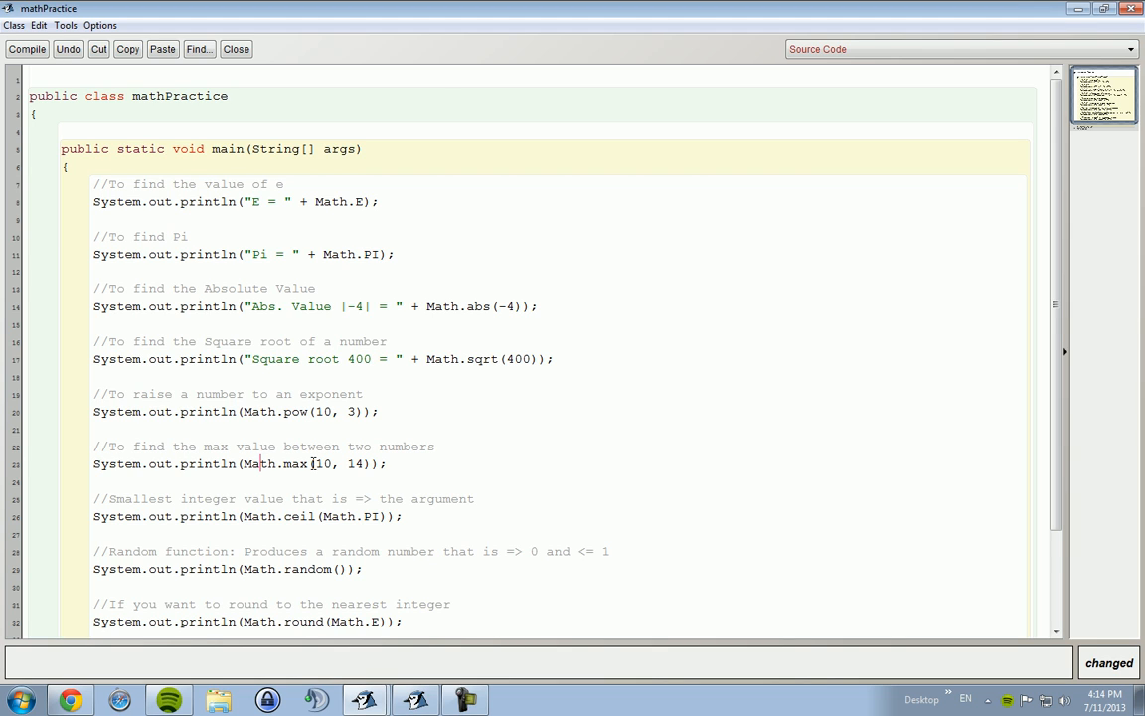
scroll(down, 3)
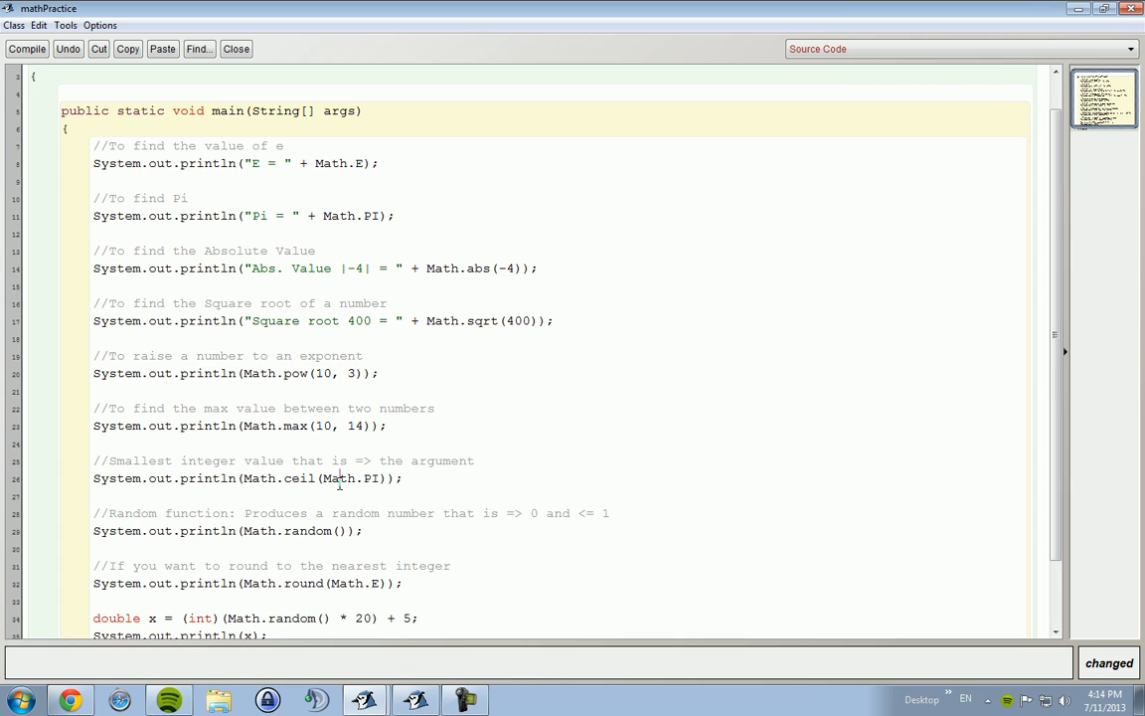
mouse_move(337, 484)
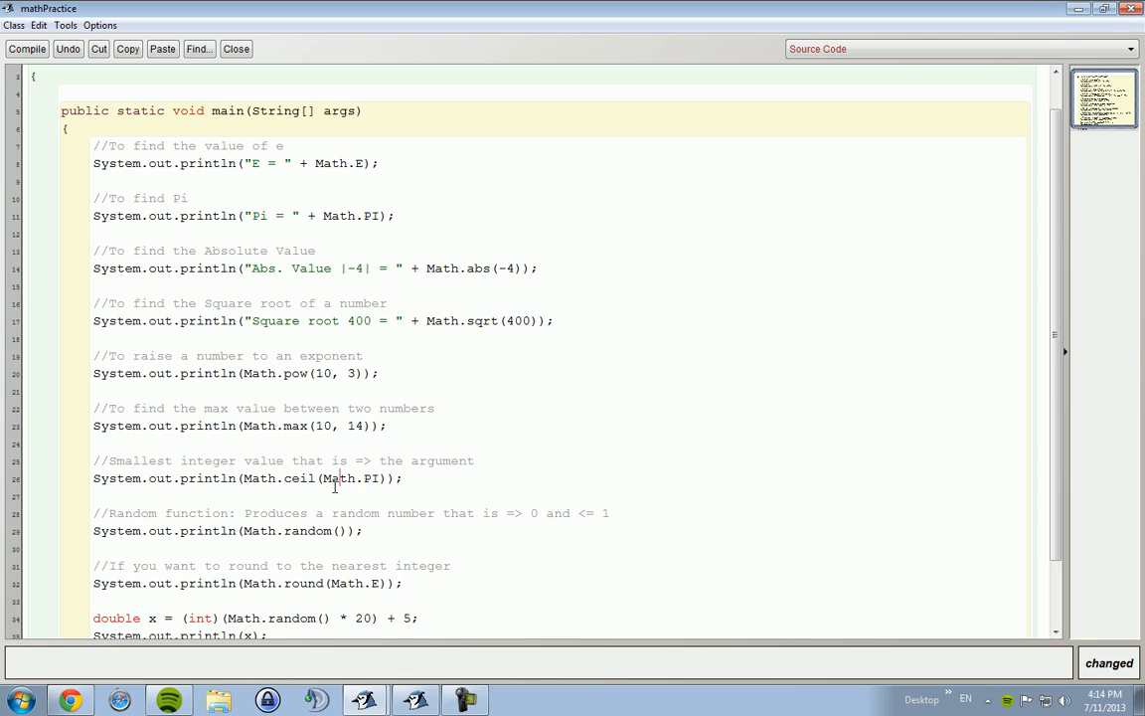
mouse_move(332, 489)
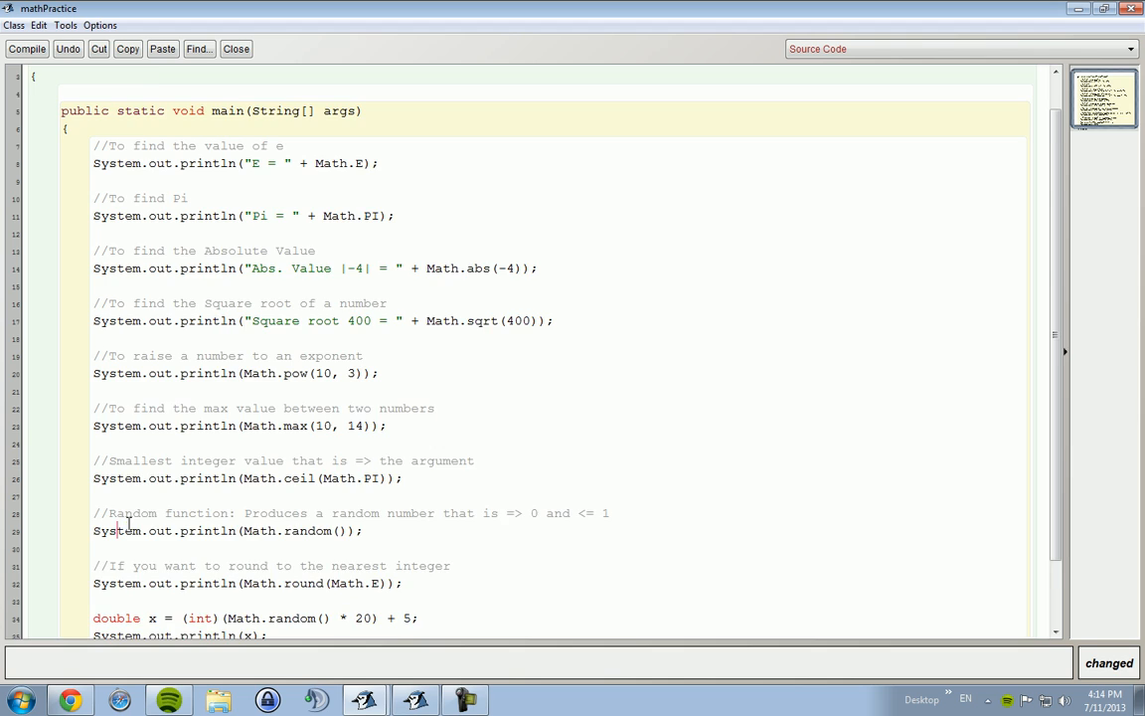
scroll(down, 3)
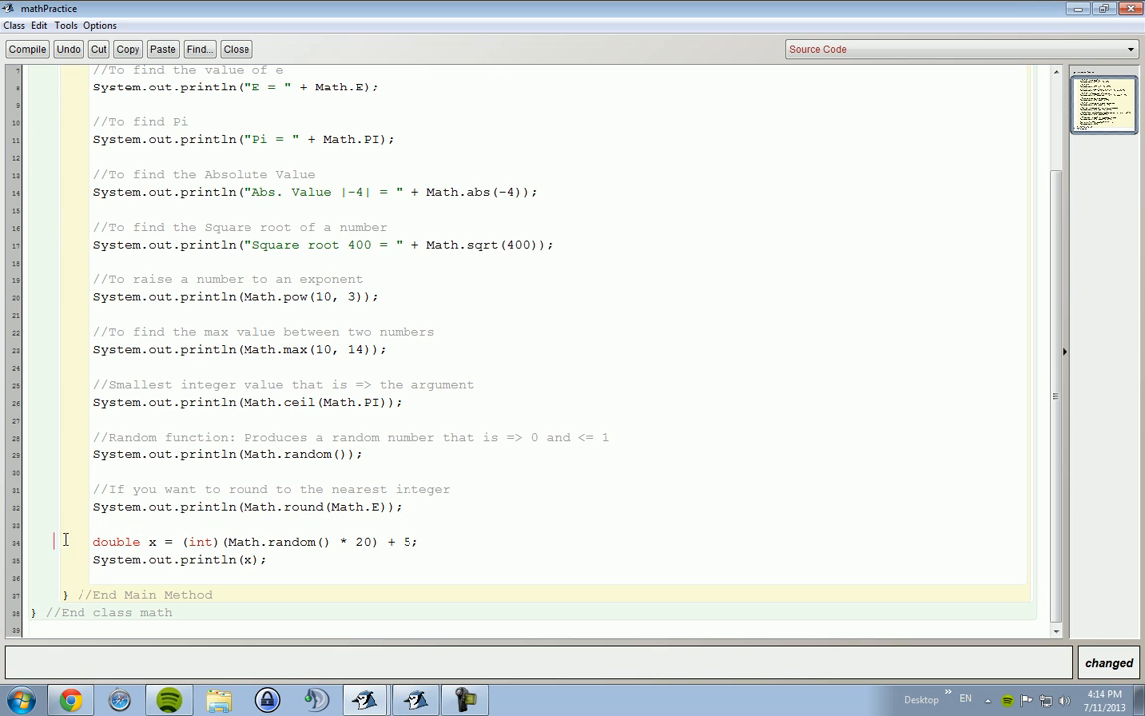
double_click(117, 542)
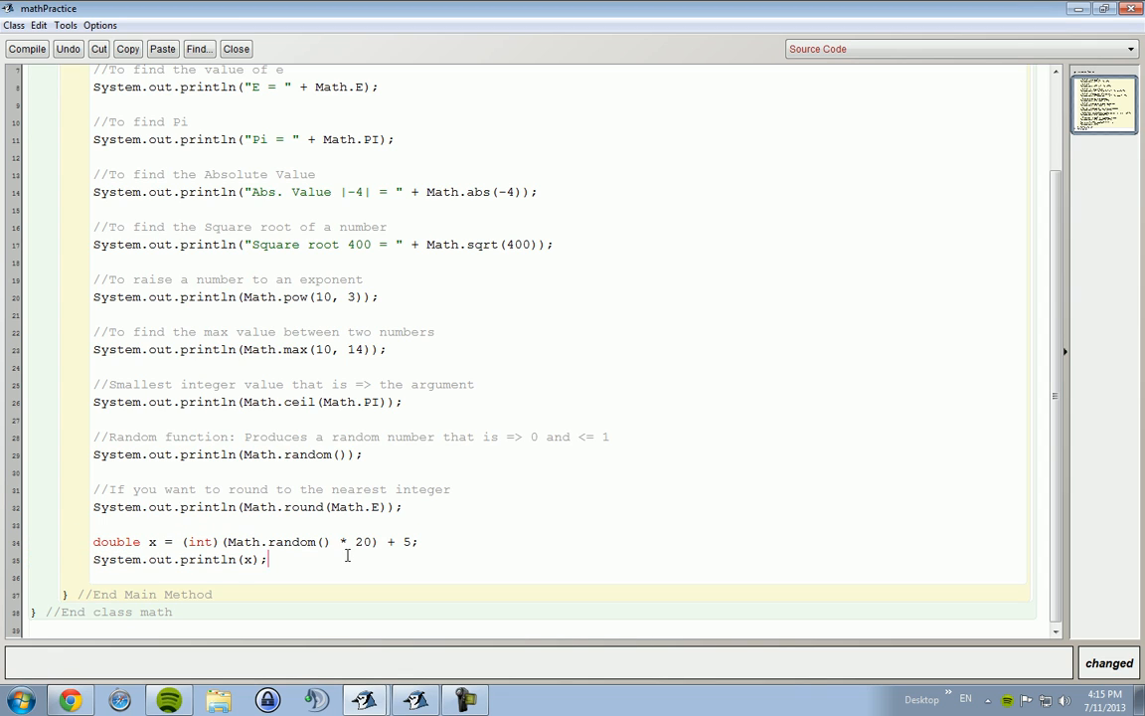
drag(183, 541, 318, 541)
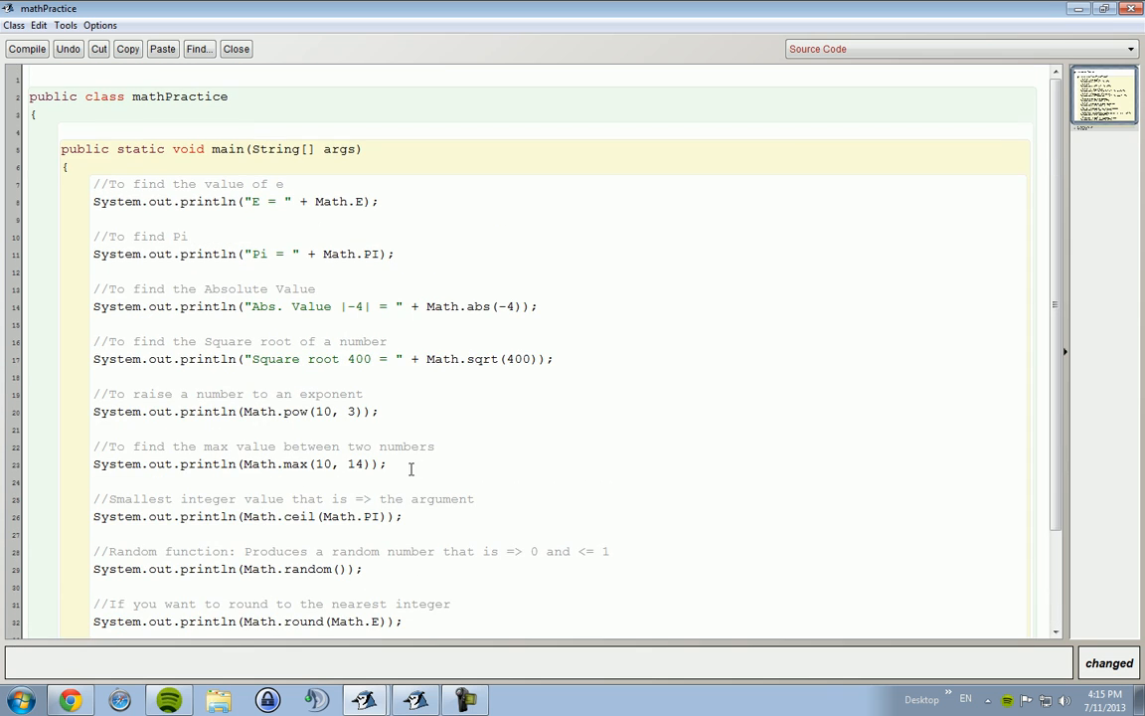
mouse_move(338, 40)
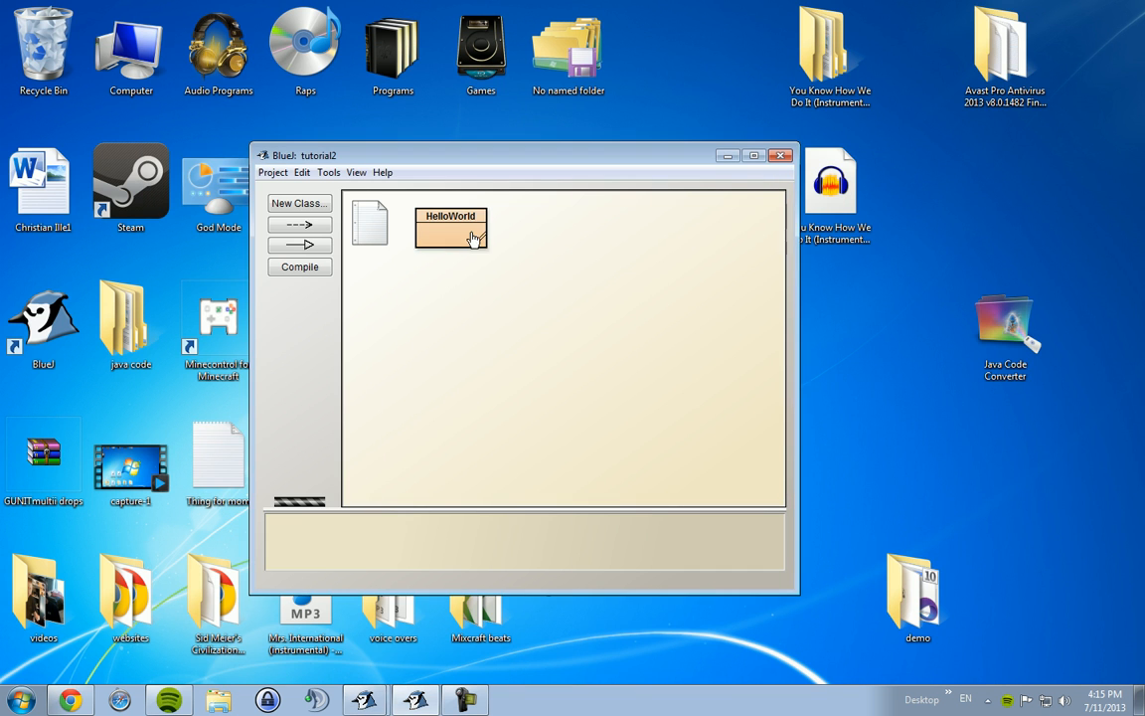
Create a new class named MathPractice in tutorial2 and open its source.
click(300, 203)
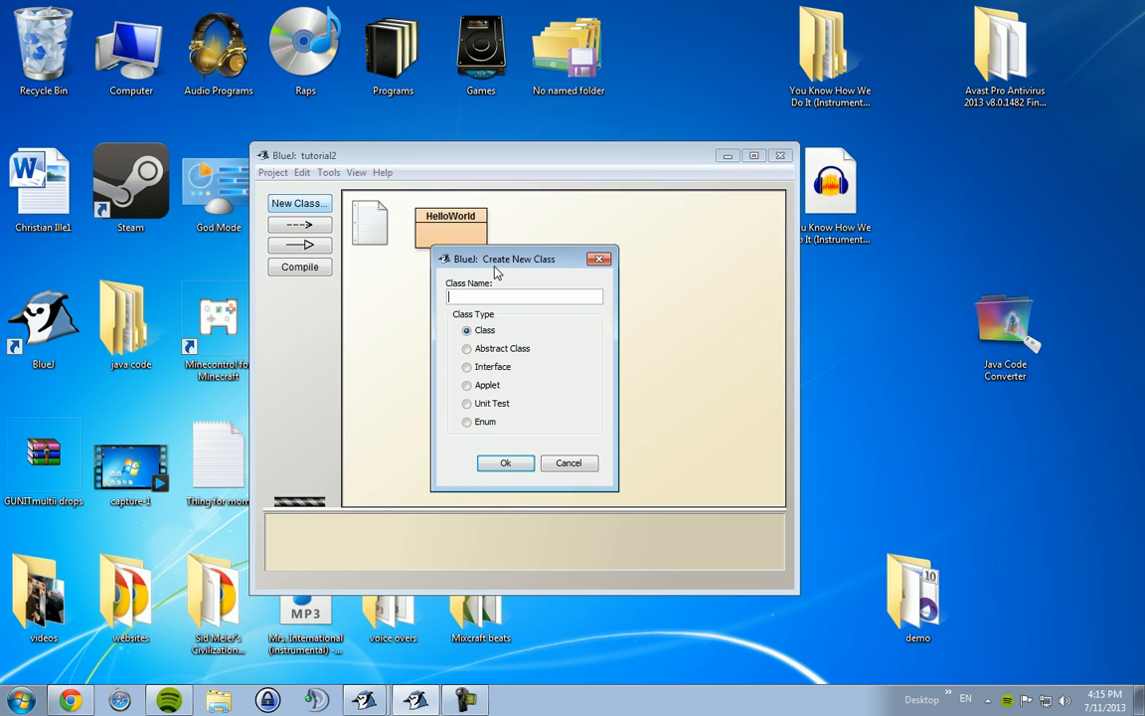
text(MathPractice)
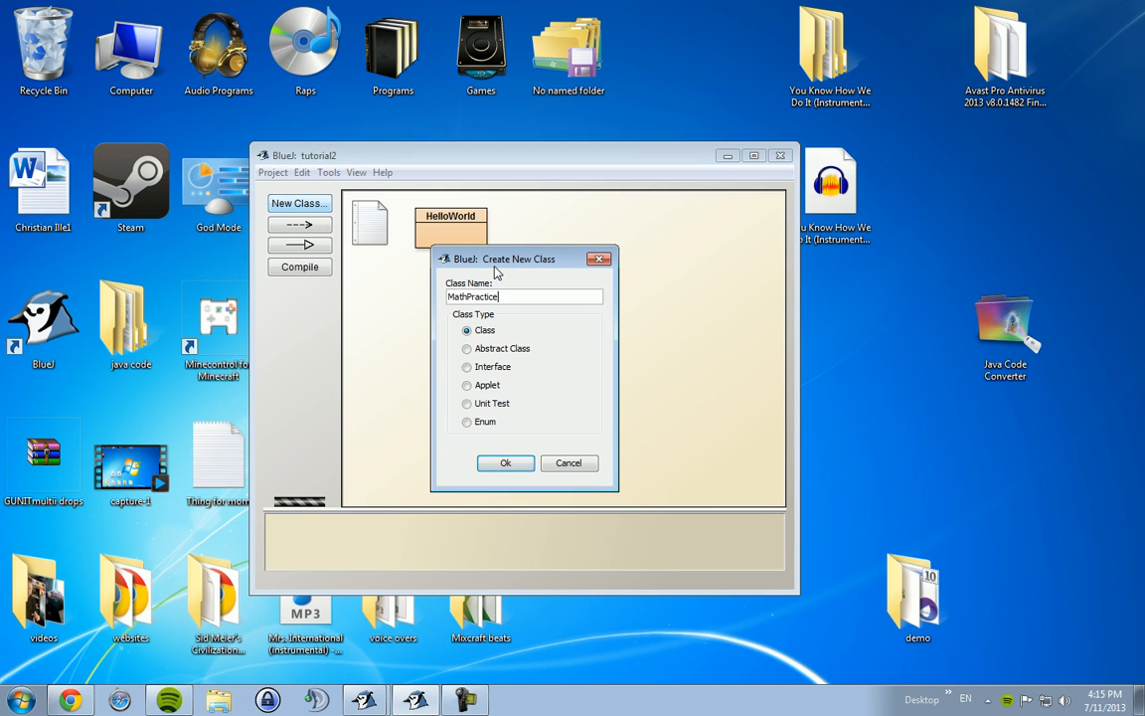
click(505, 462)
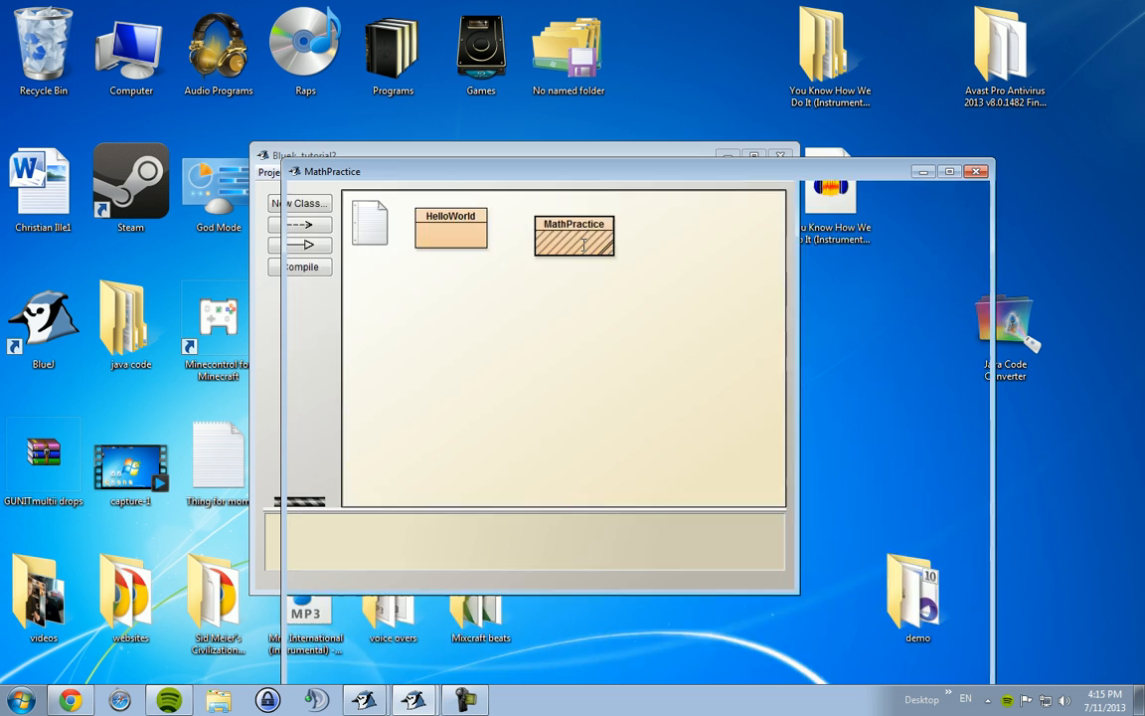
double_click(574, 235)
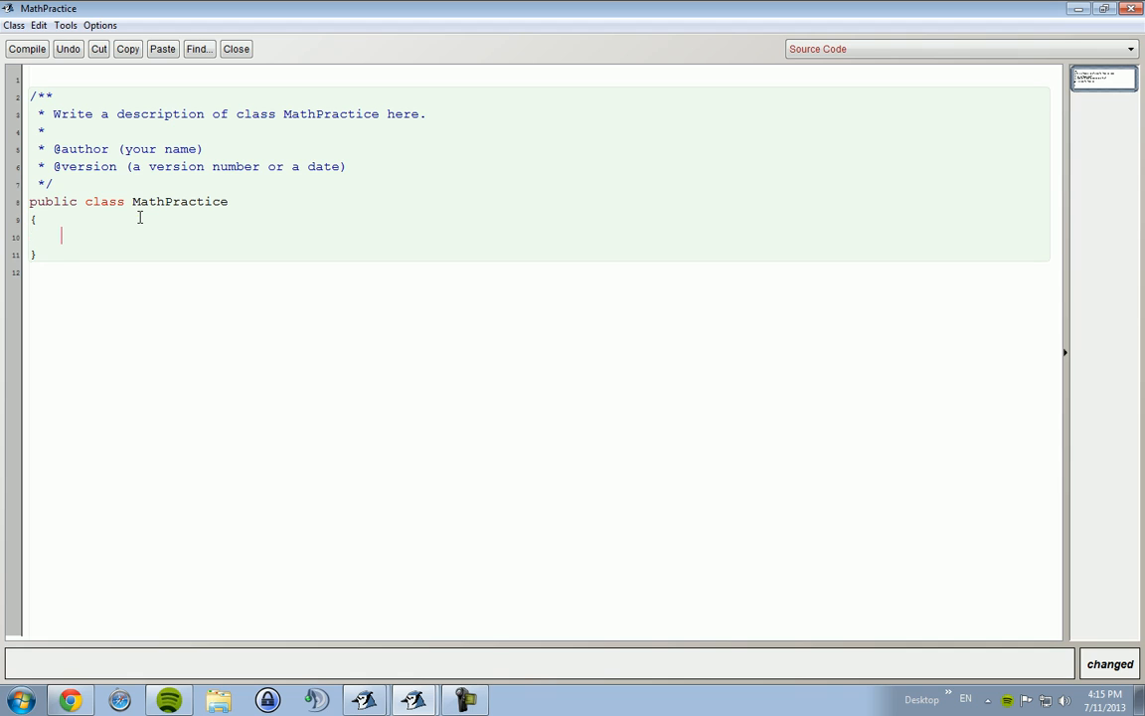
Add an empty public static void main(String[] args) method to MathPractice.
text(public v)
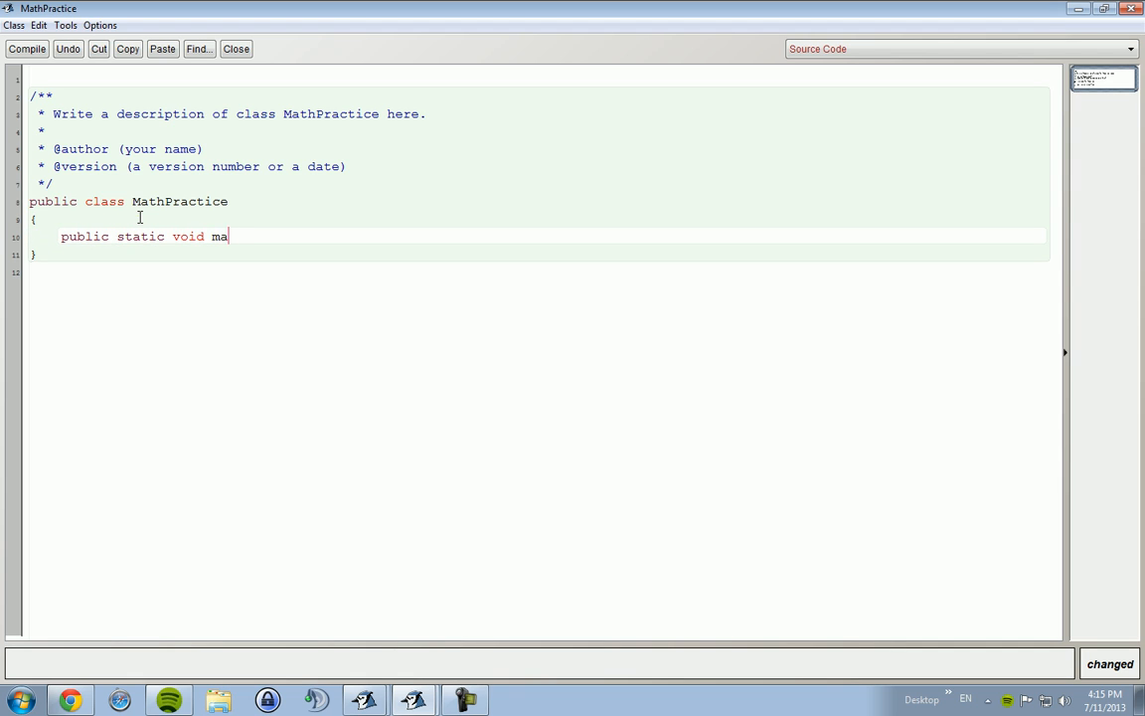
text(in(String[] args) {)
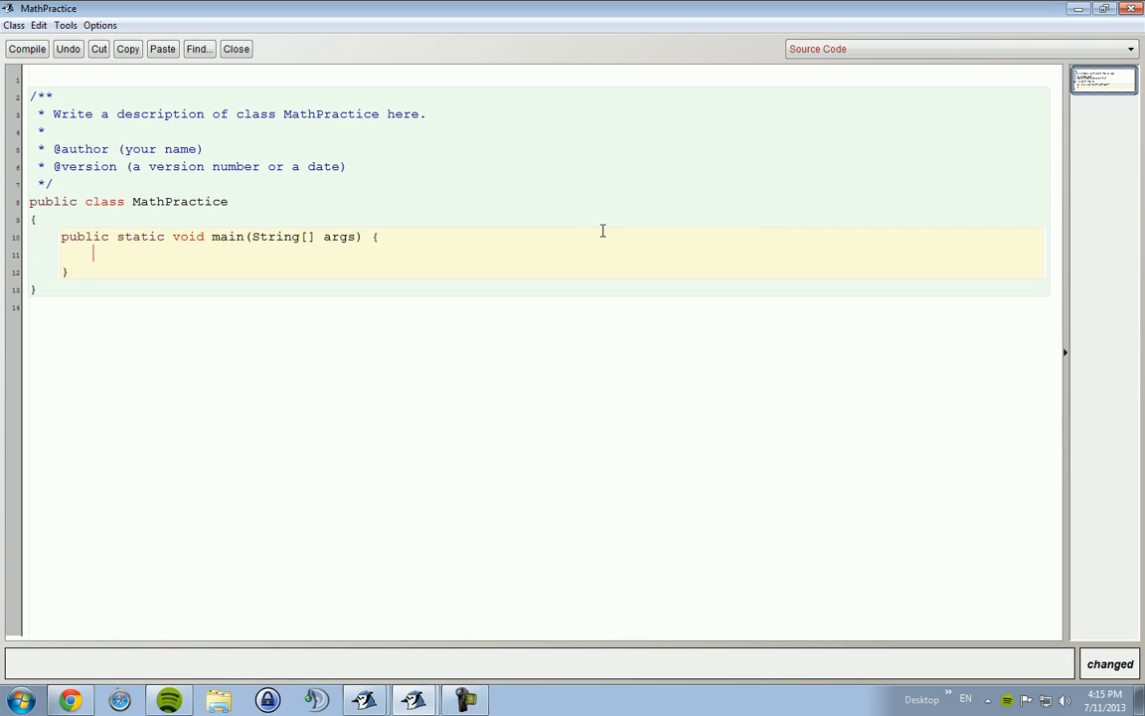
Declare int a = 1 and double b = 0 inside main.
text(int)
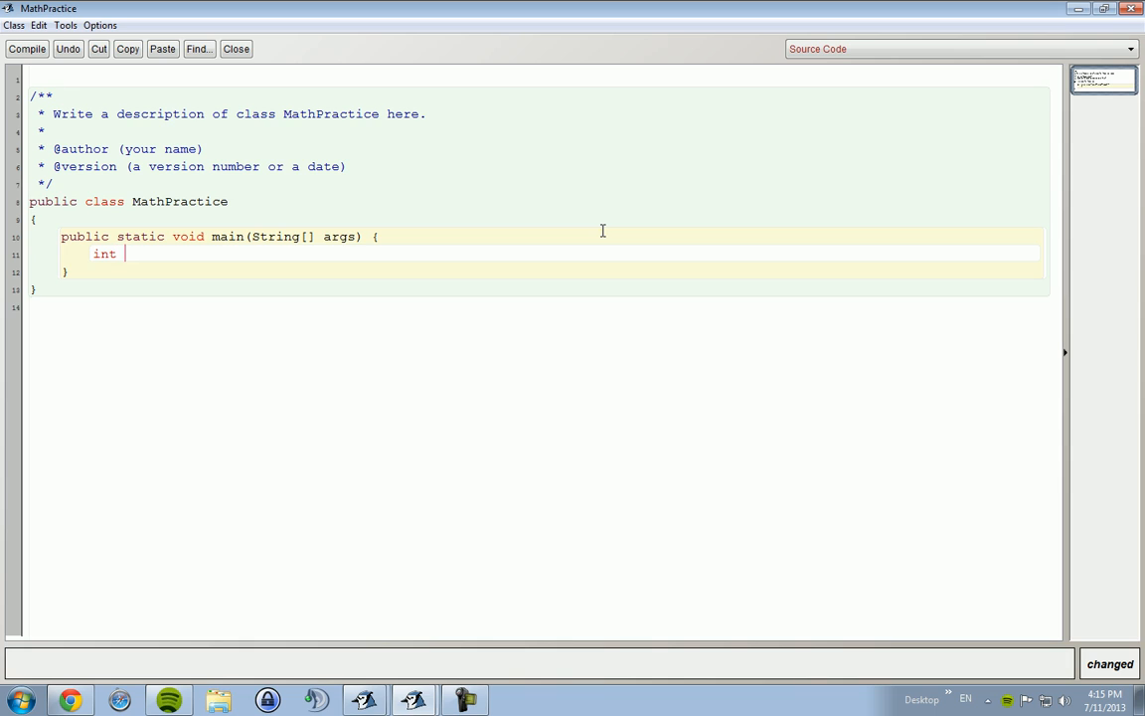
text(a = 1;)
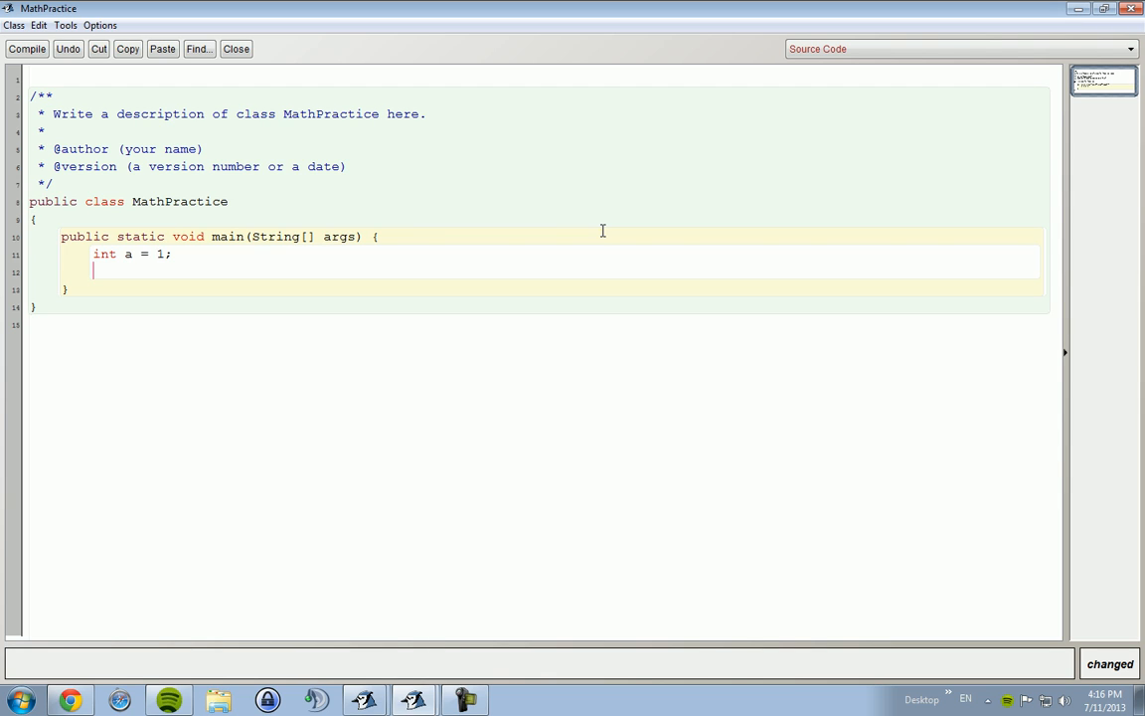
text(double)
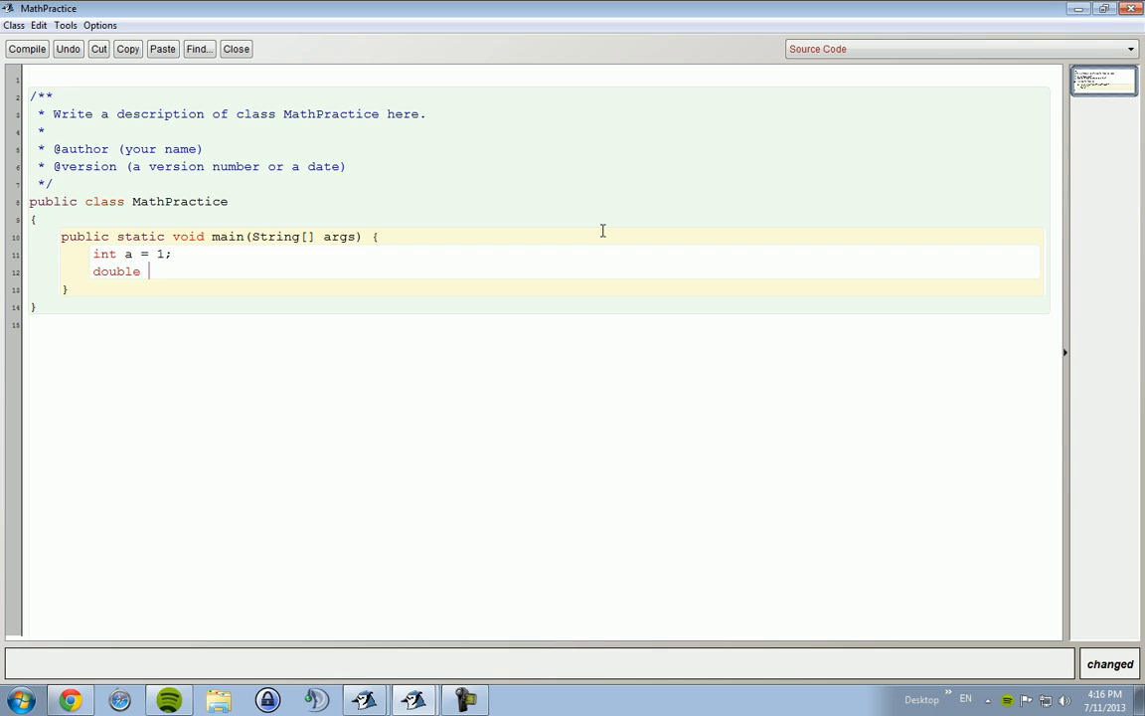
text(b =)
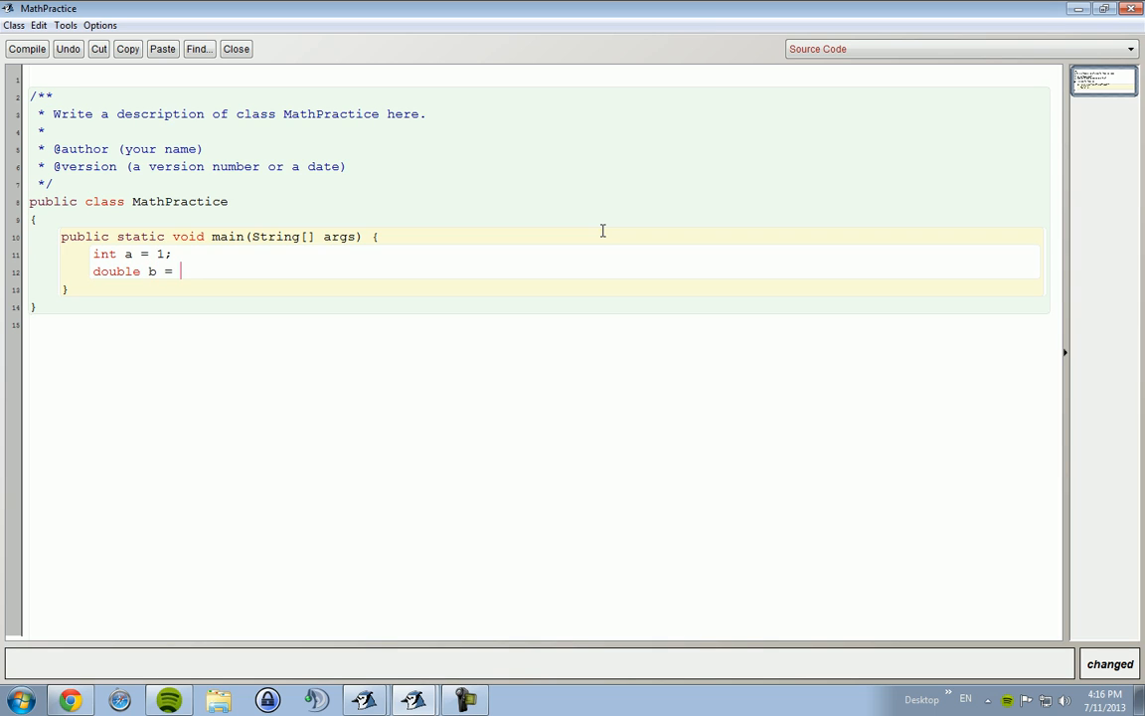
text(0;)
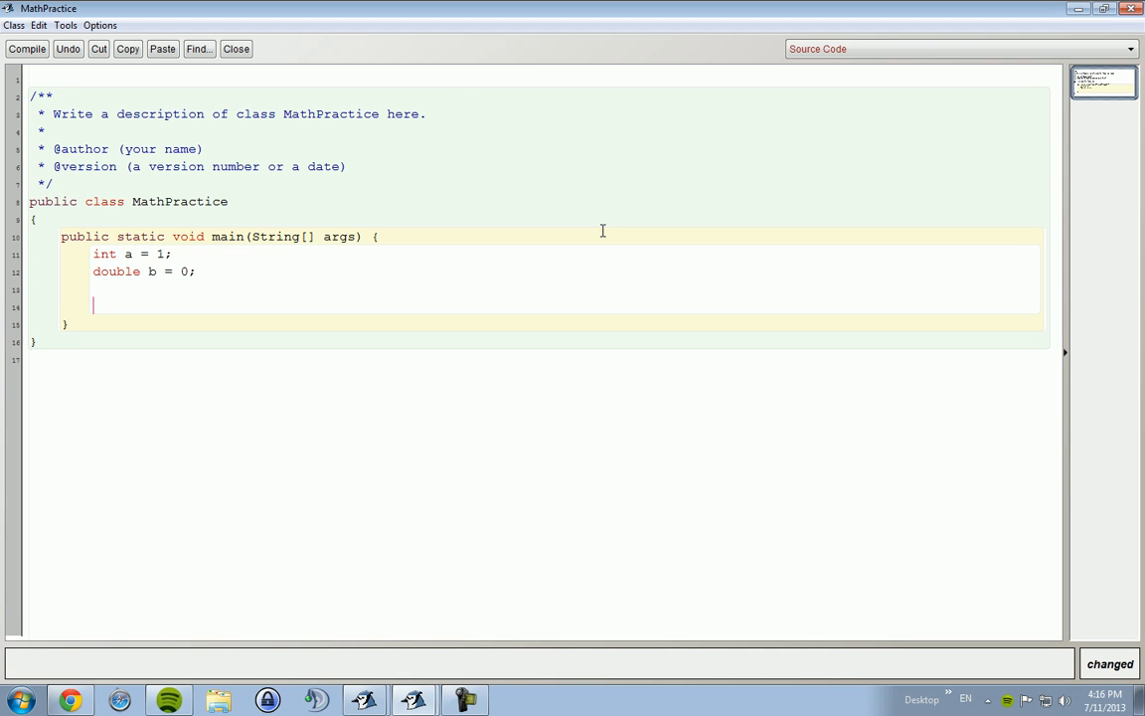
Add System.out.println(Math.random()); and compile the class.
text(System)
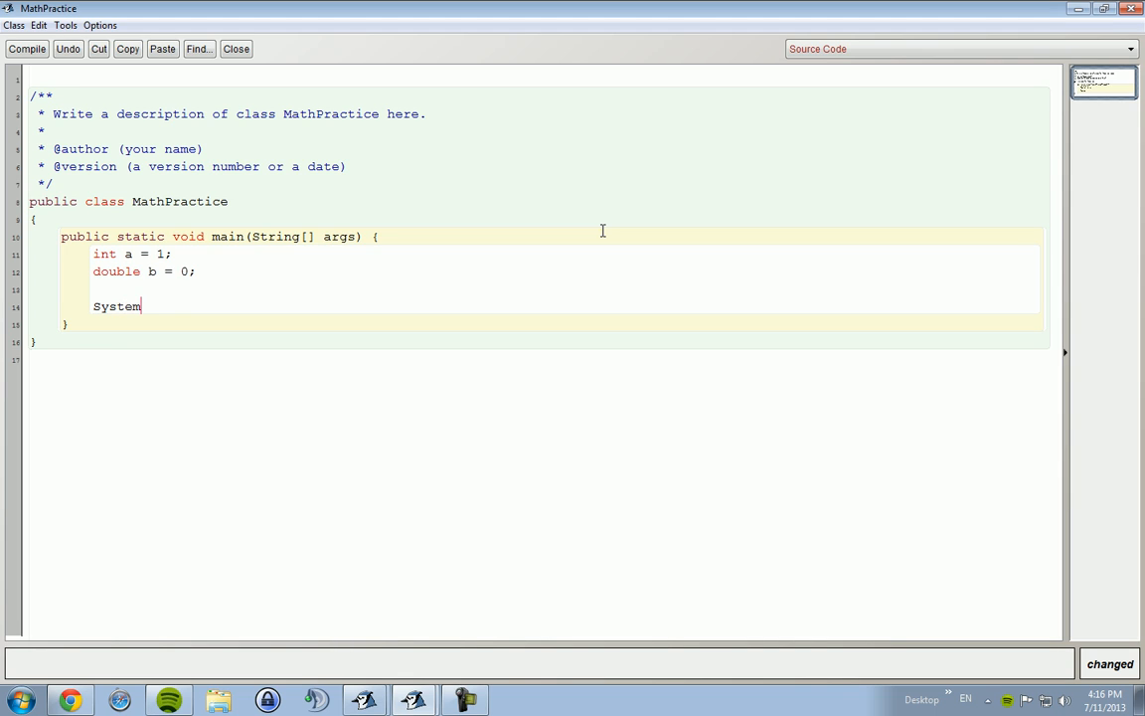
text(.out.println()
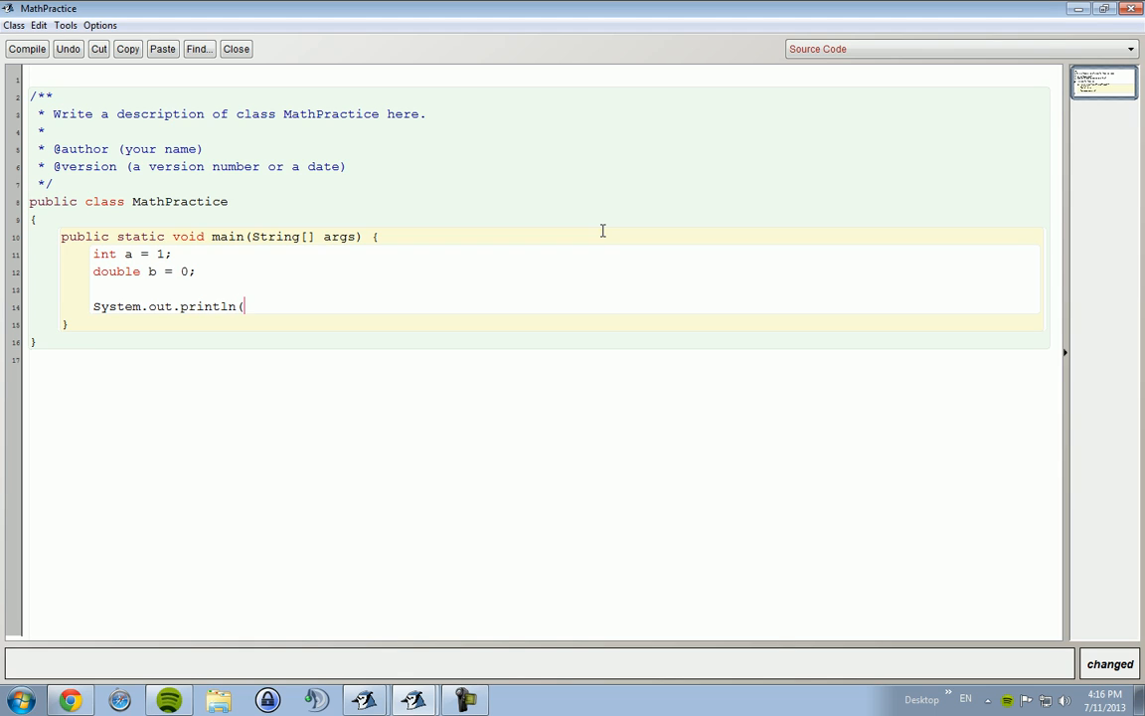
text(Math.rad)
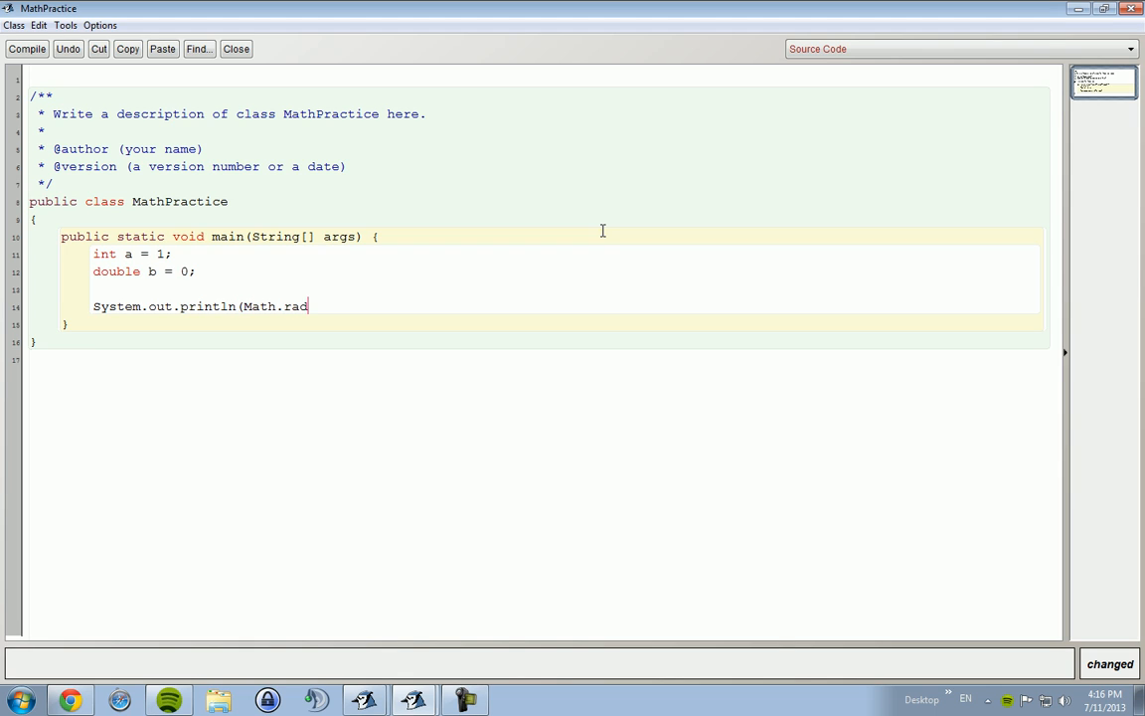
text(don)
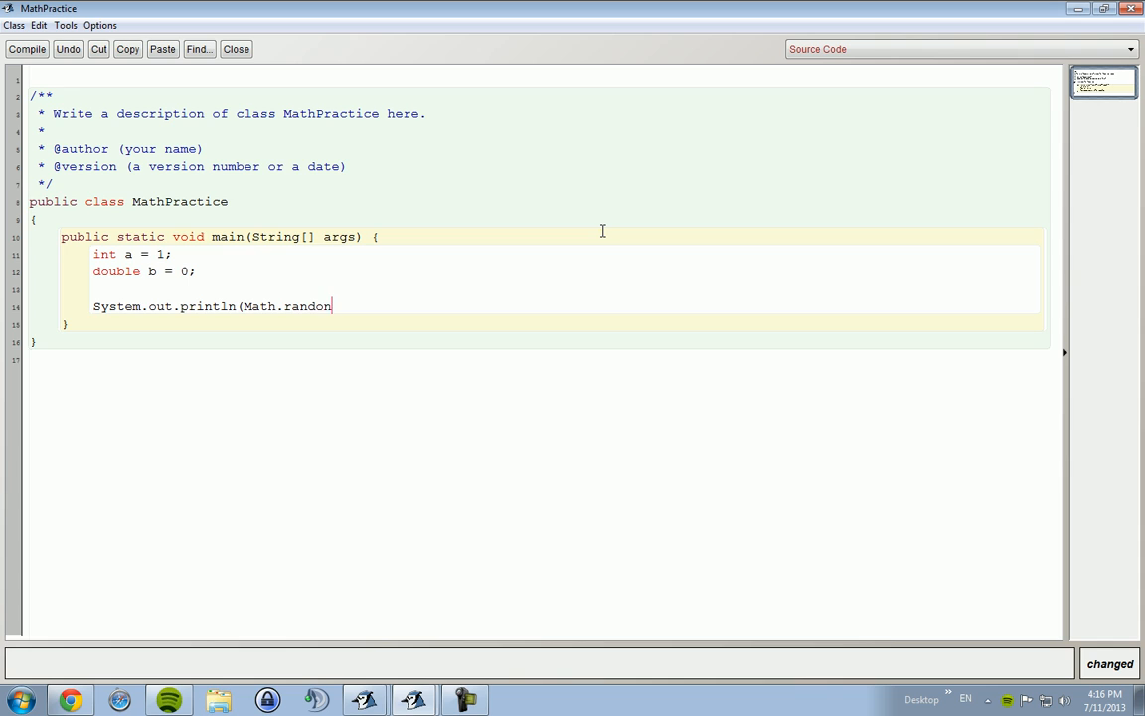
text(());1)
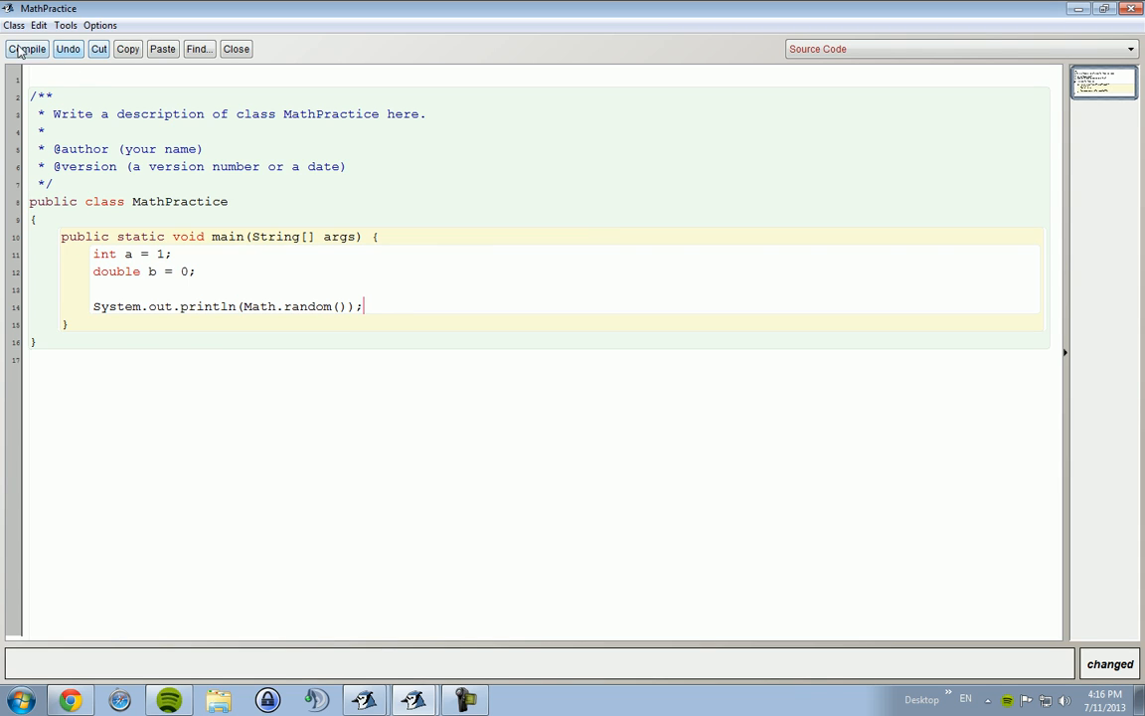
click(26, 49)
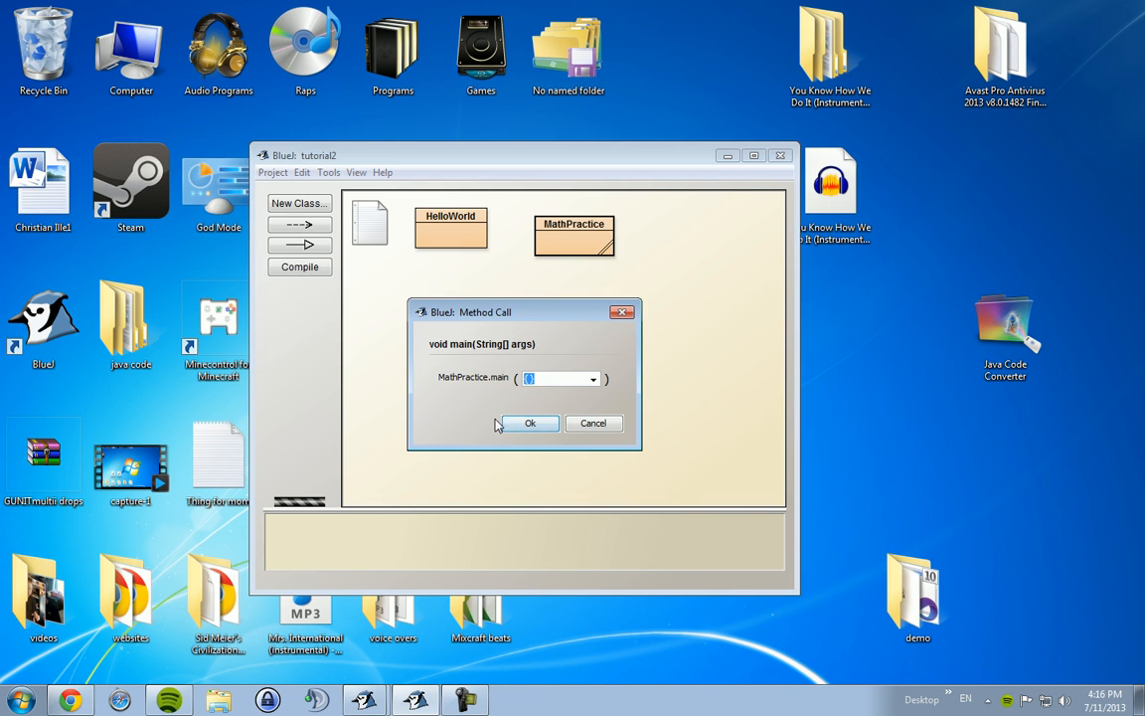
Run main(String[] args) twice to print two random decimals in the terminal.
click(529, 422)
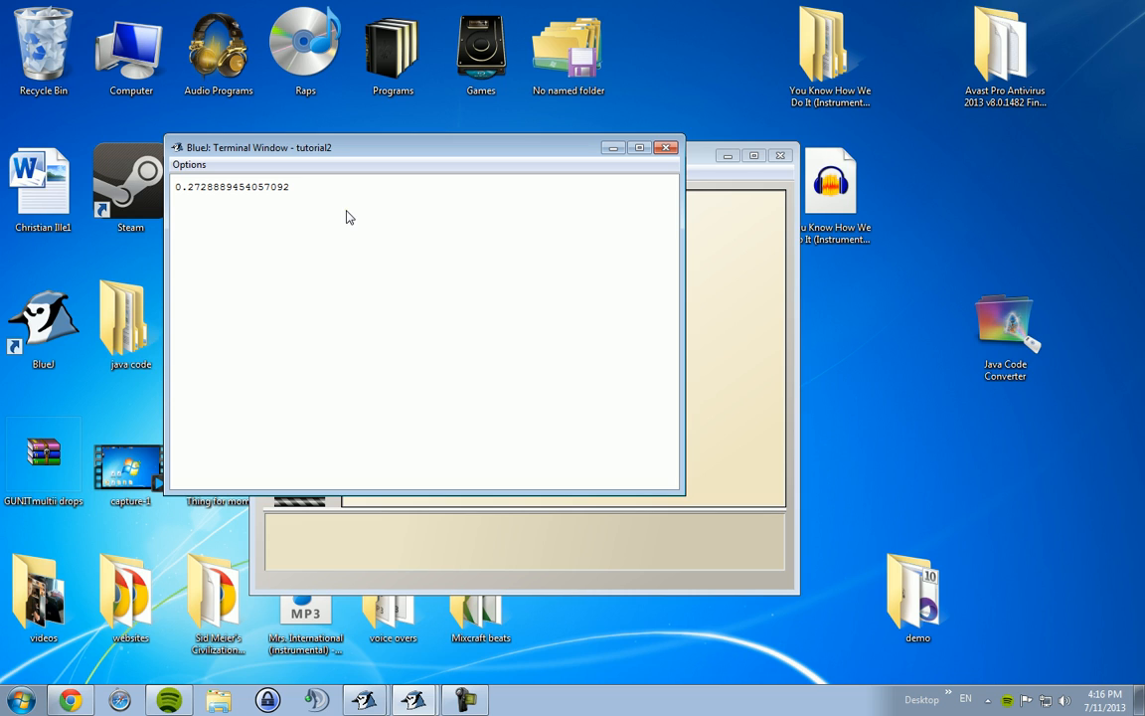
mouse_move(456, 190)
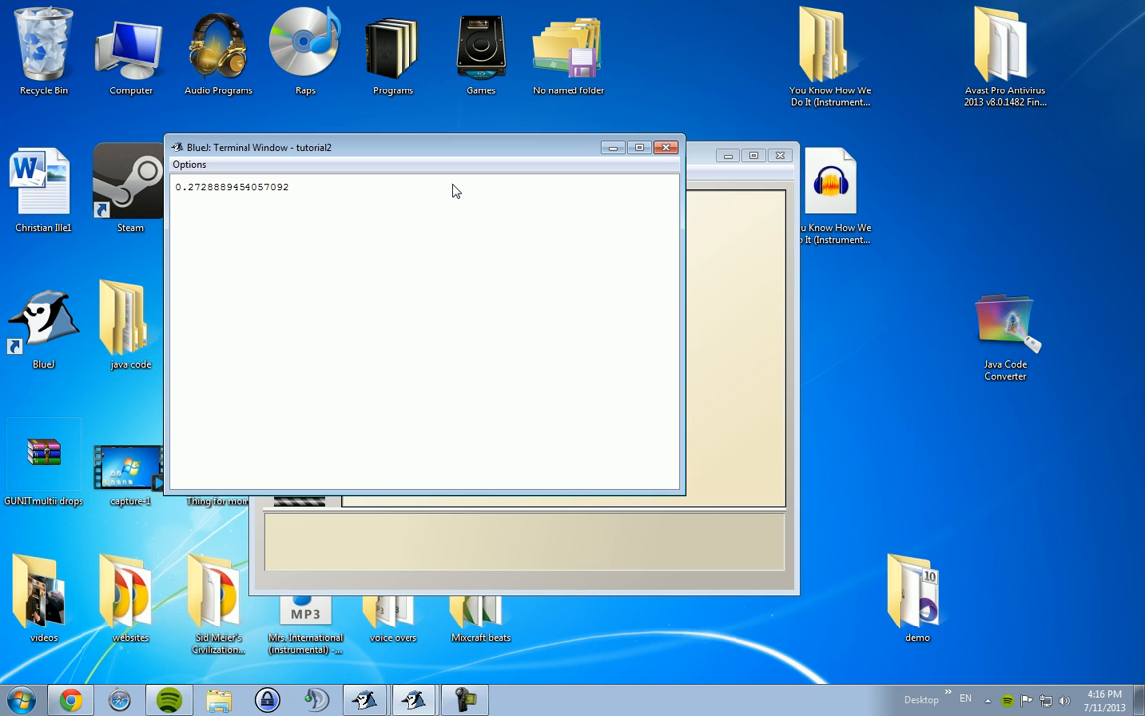
mouse_move(299, 223)
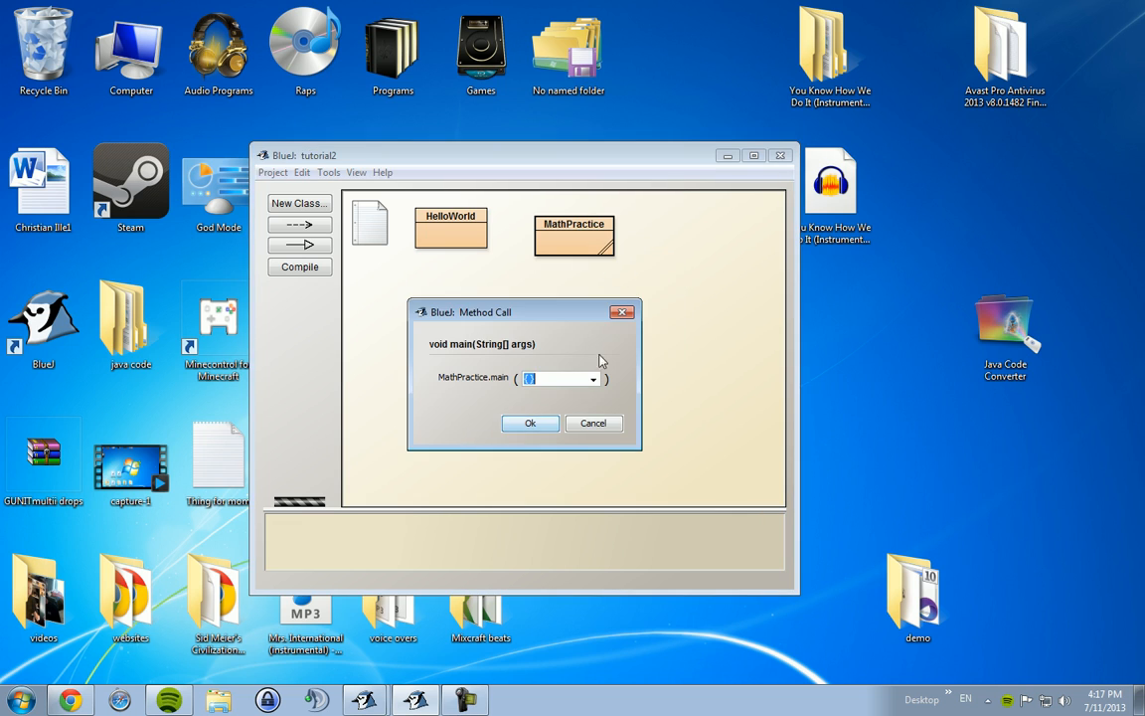
click(530, 422)
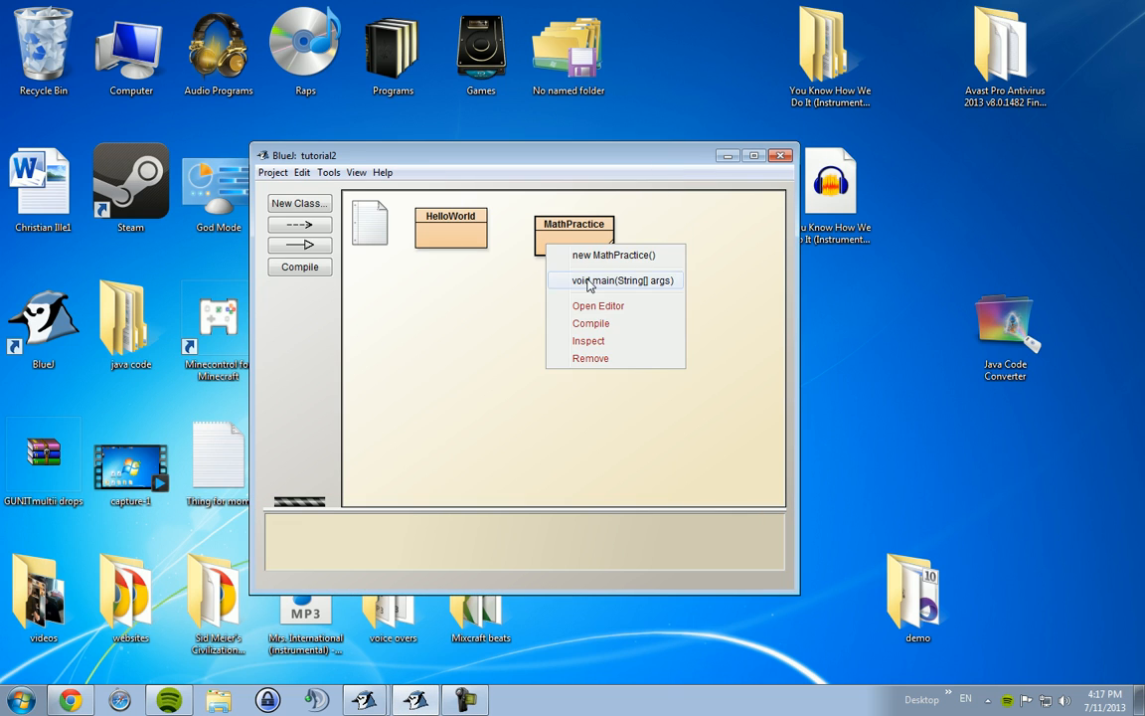
click(613, 280)
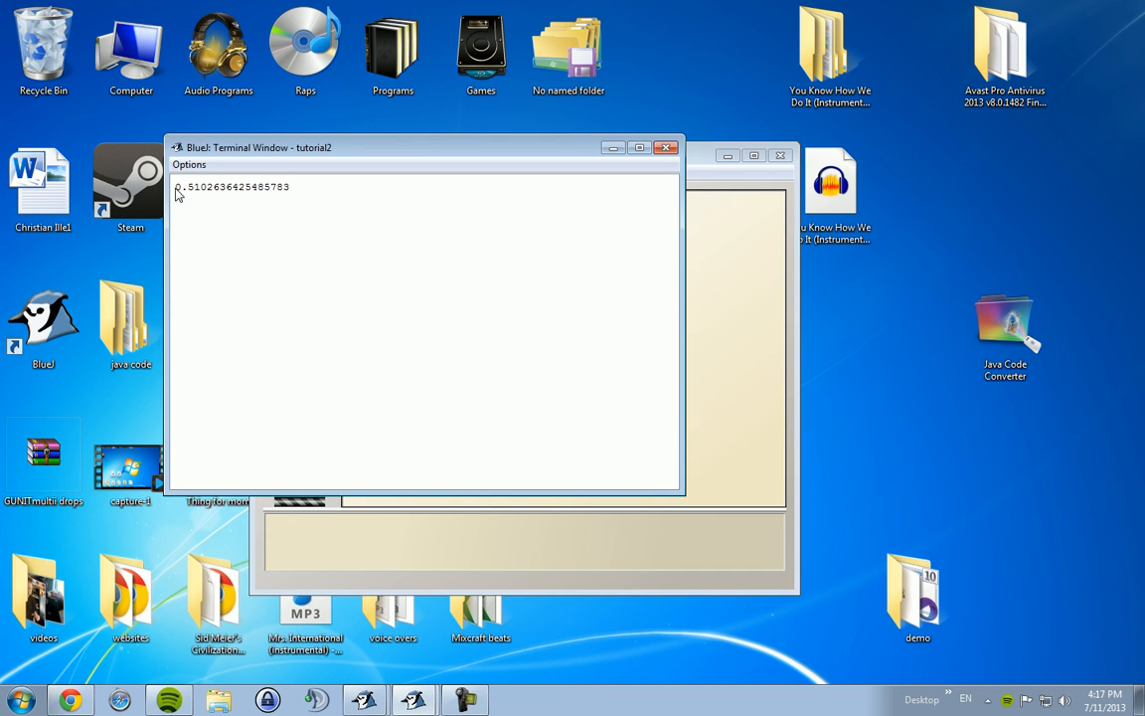
mouse_move(526, 208)
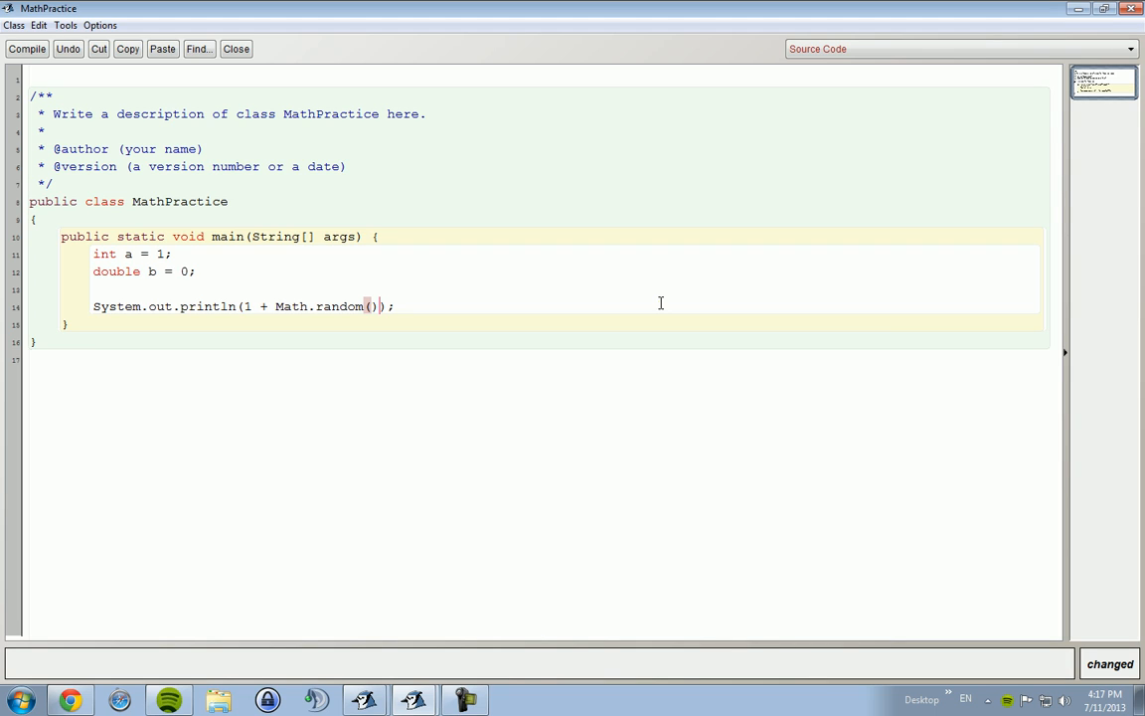
Change the print line to 1 + Math.random() * 4, compile and run main.
text(*)
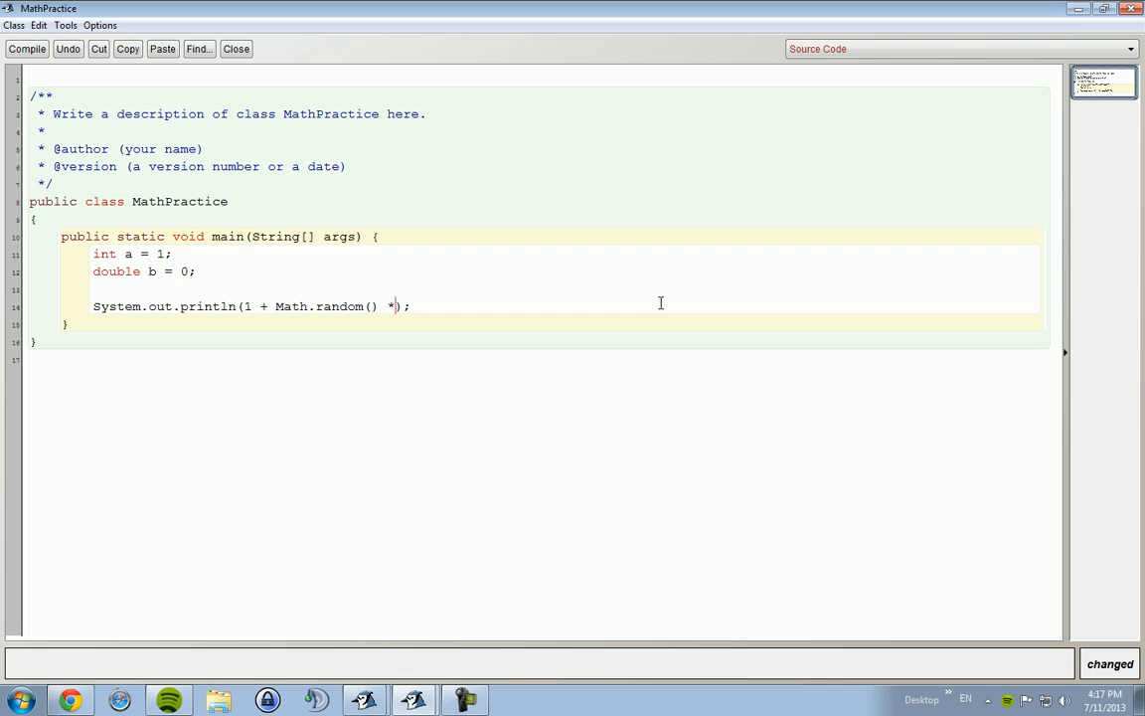
text(4)
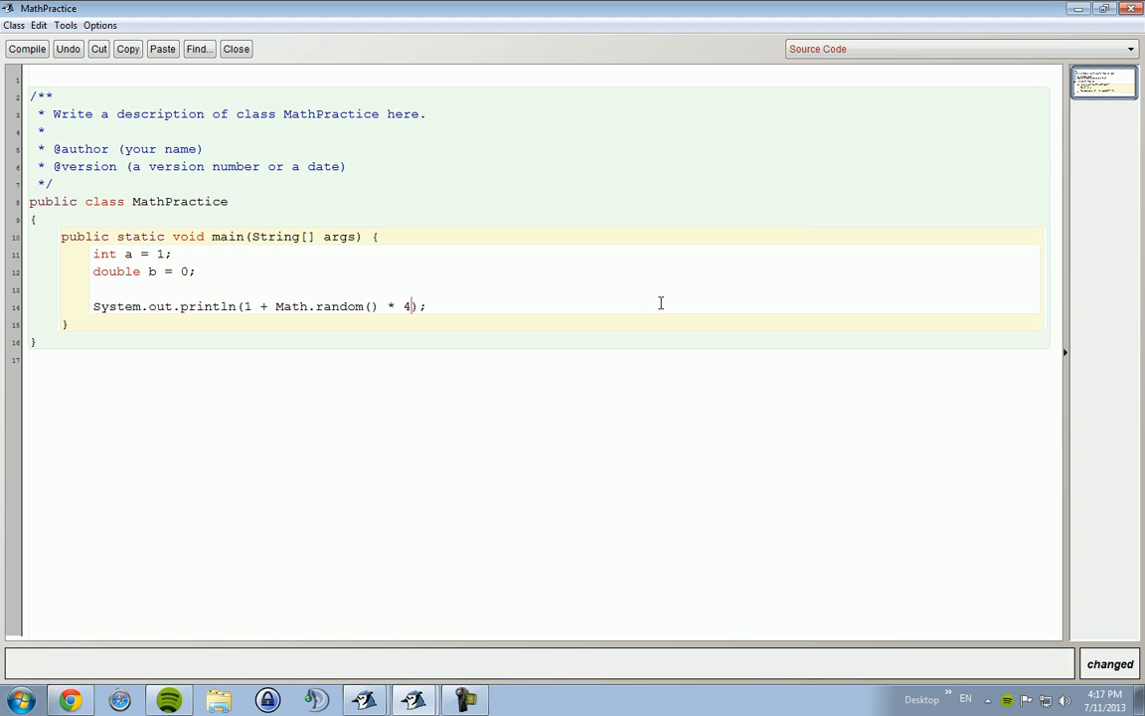
text())
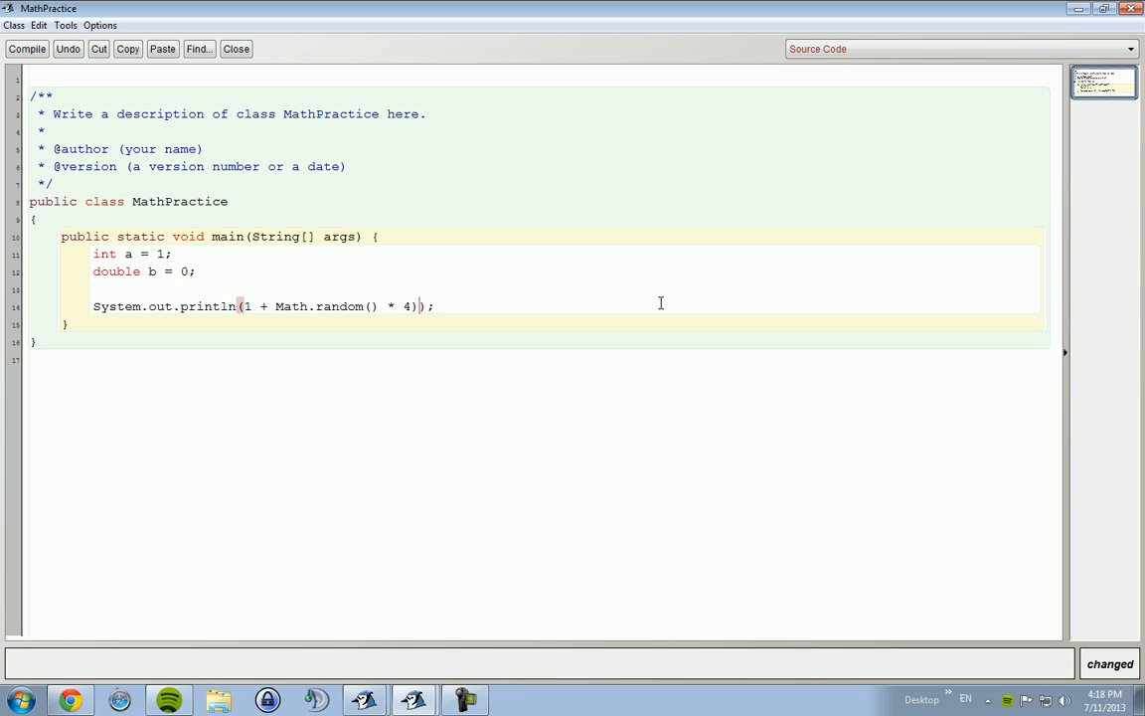
mouse_move(625, 308)
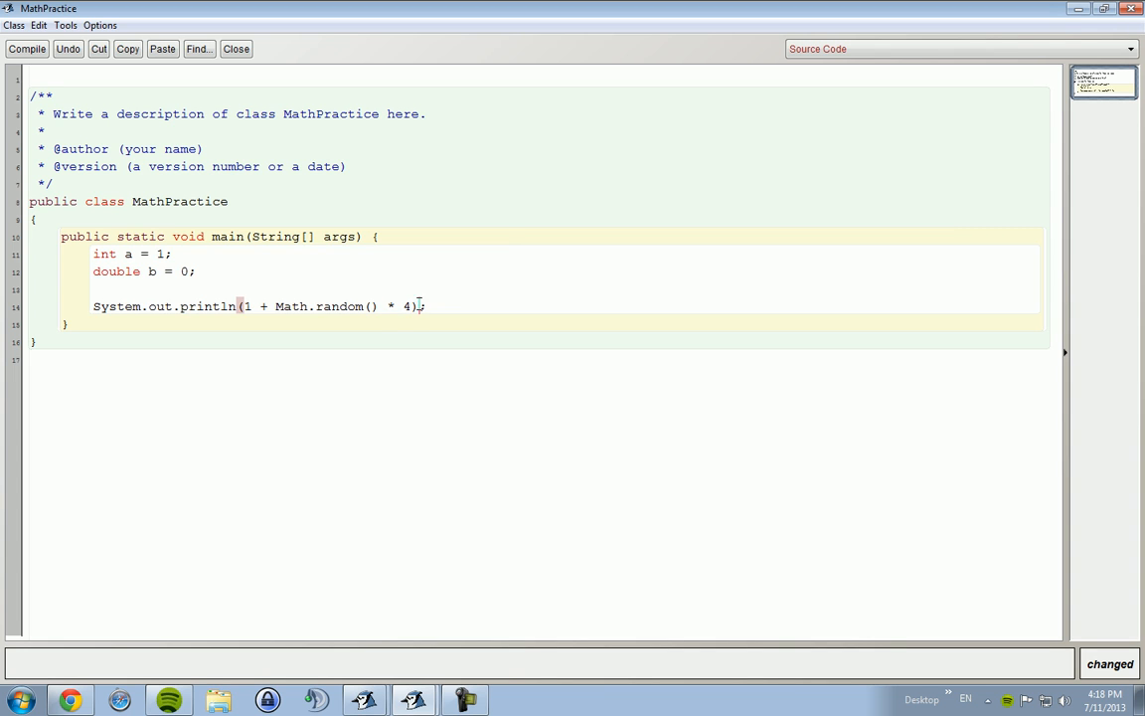
click(27, 49)
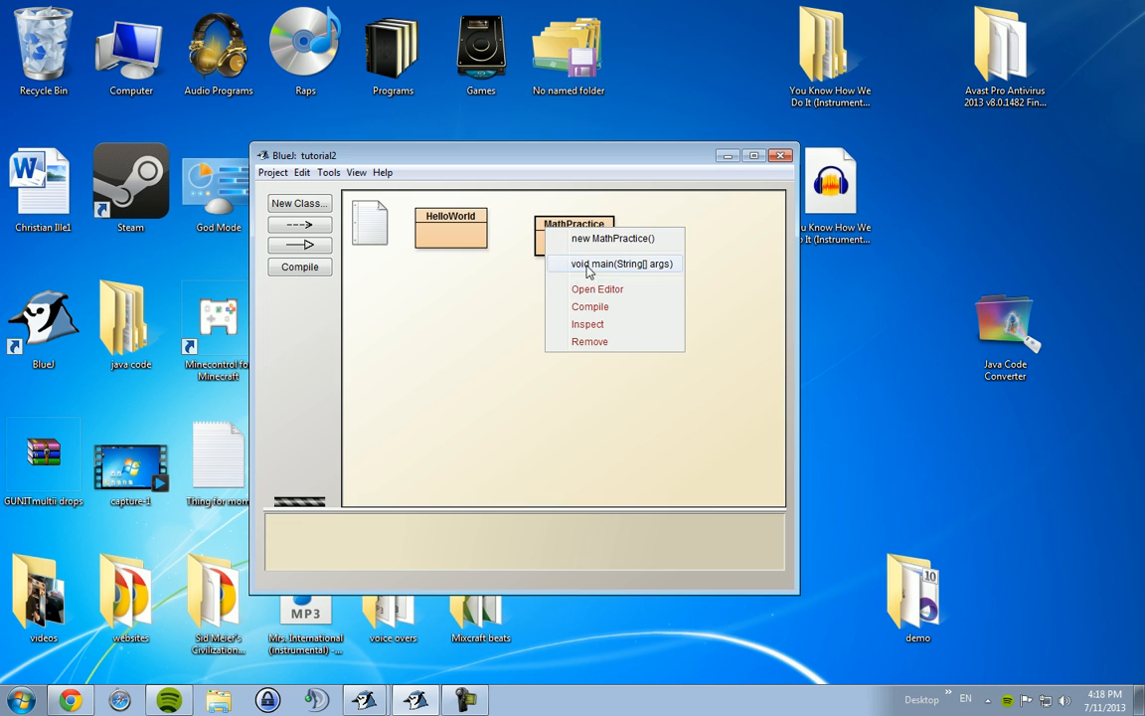
click(615, 264)
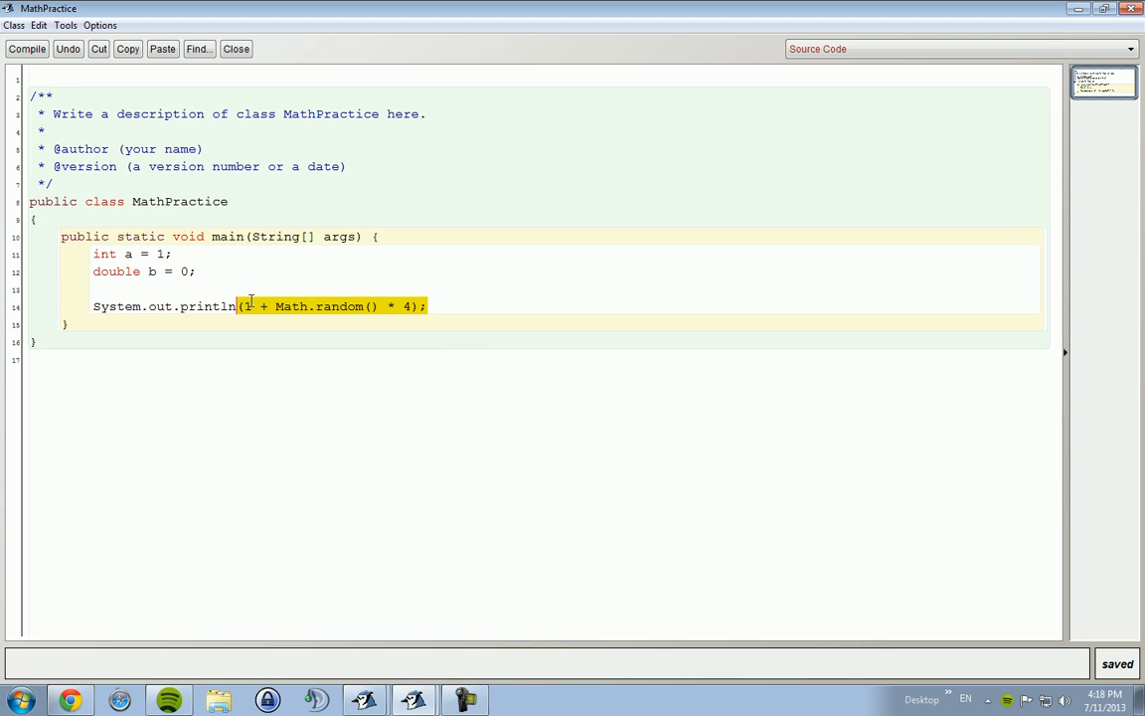
mouse_move(695, 300)
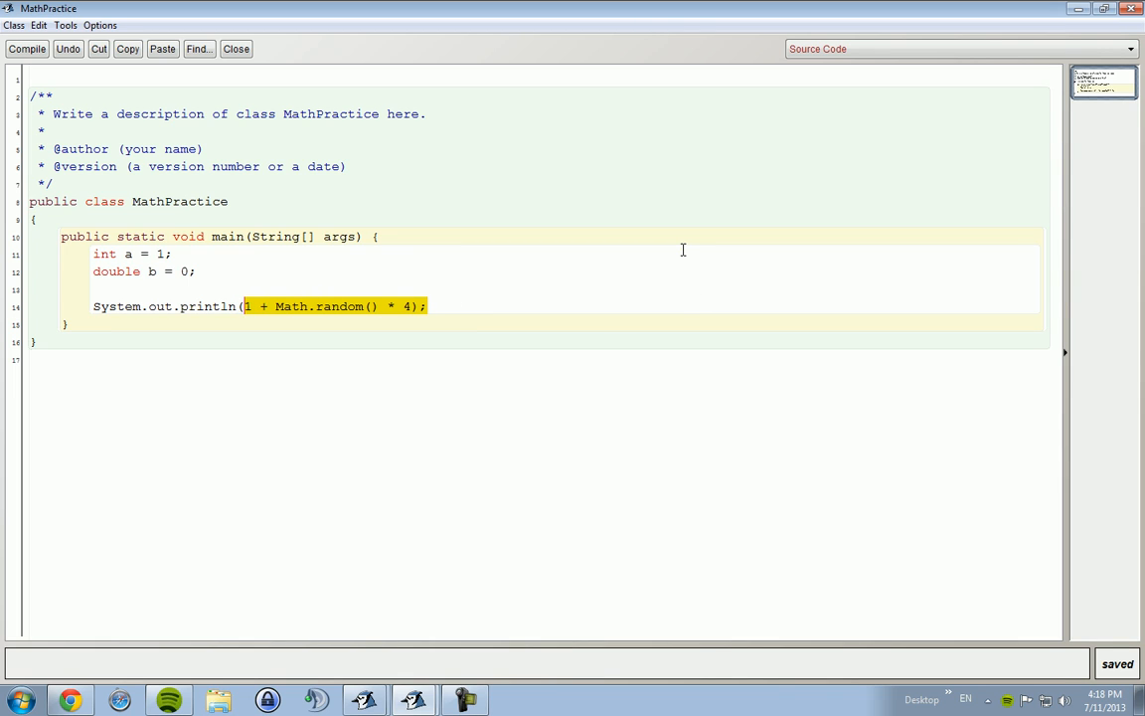
Replace the println expression with Math.pow(2, 2).
key(Delete)
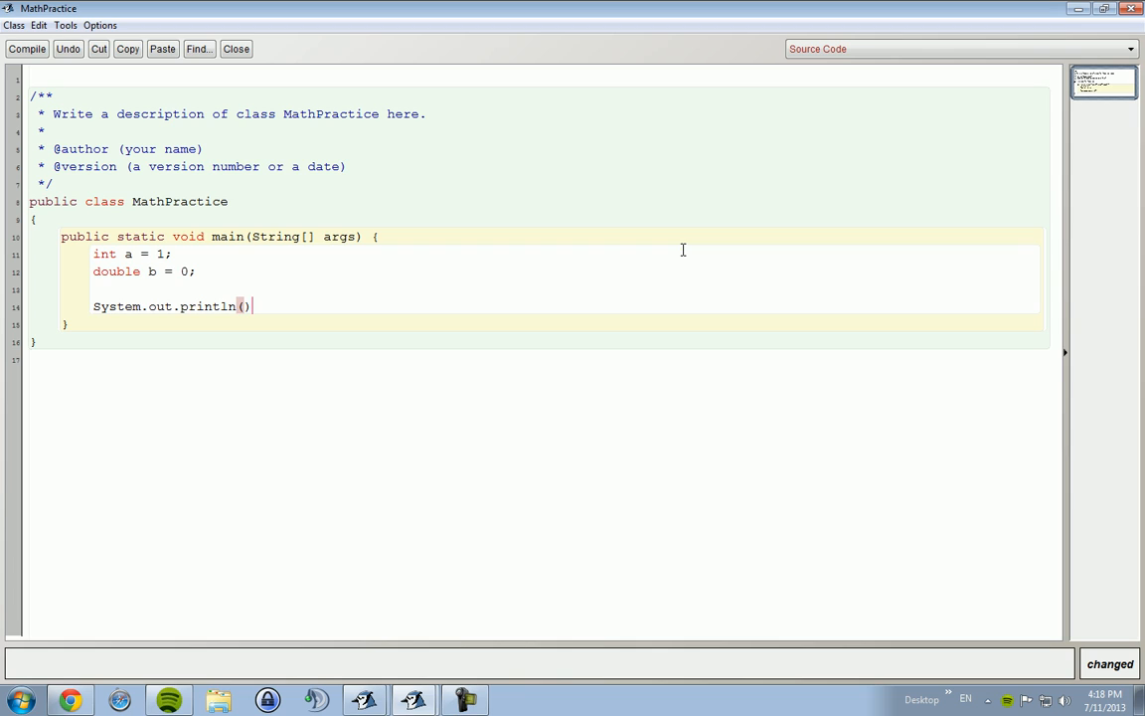
text(;)
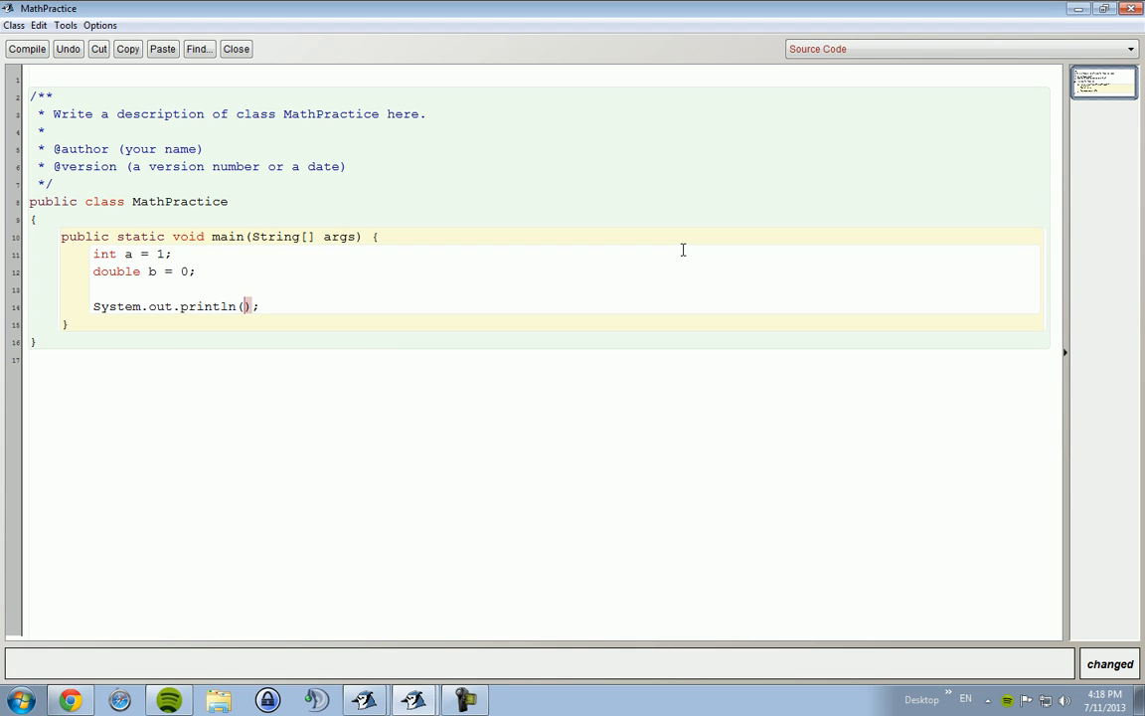
text(Math.pow()
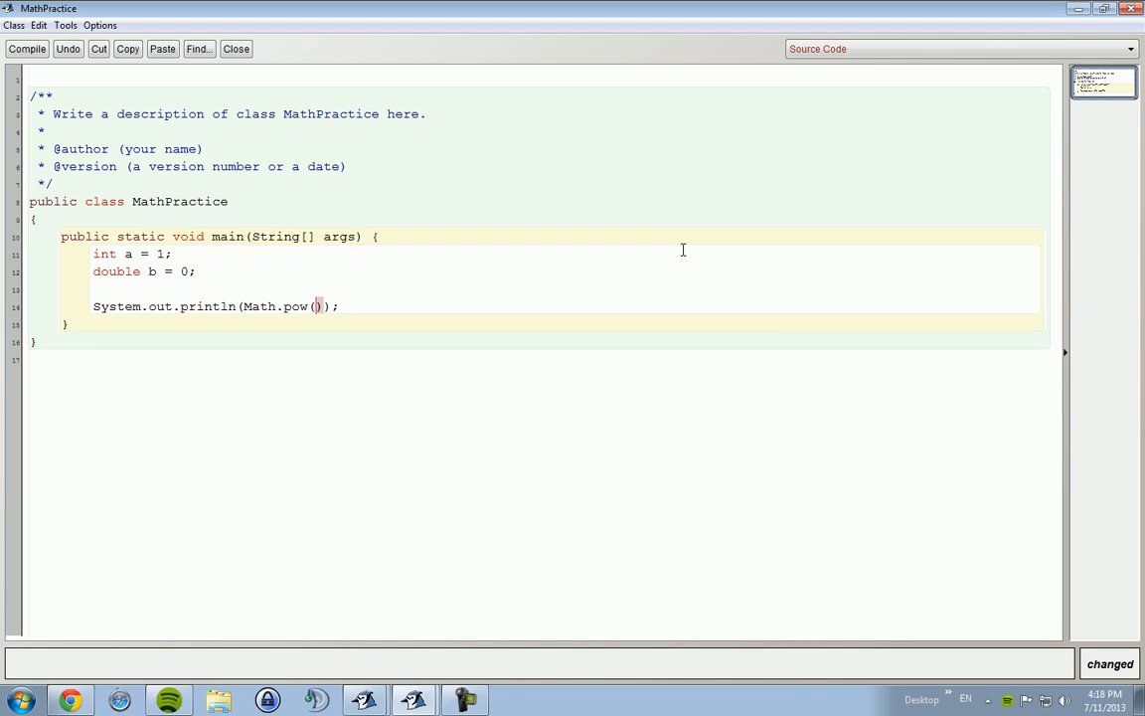
text(2,)
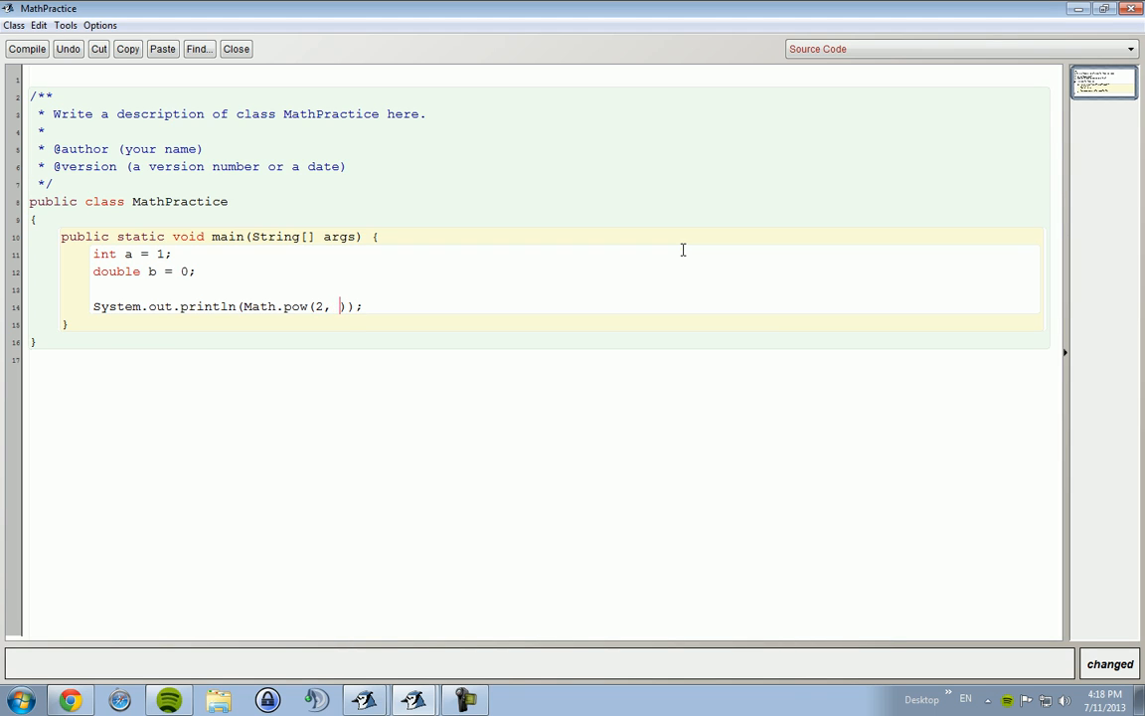
text(2)
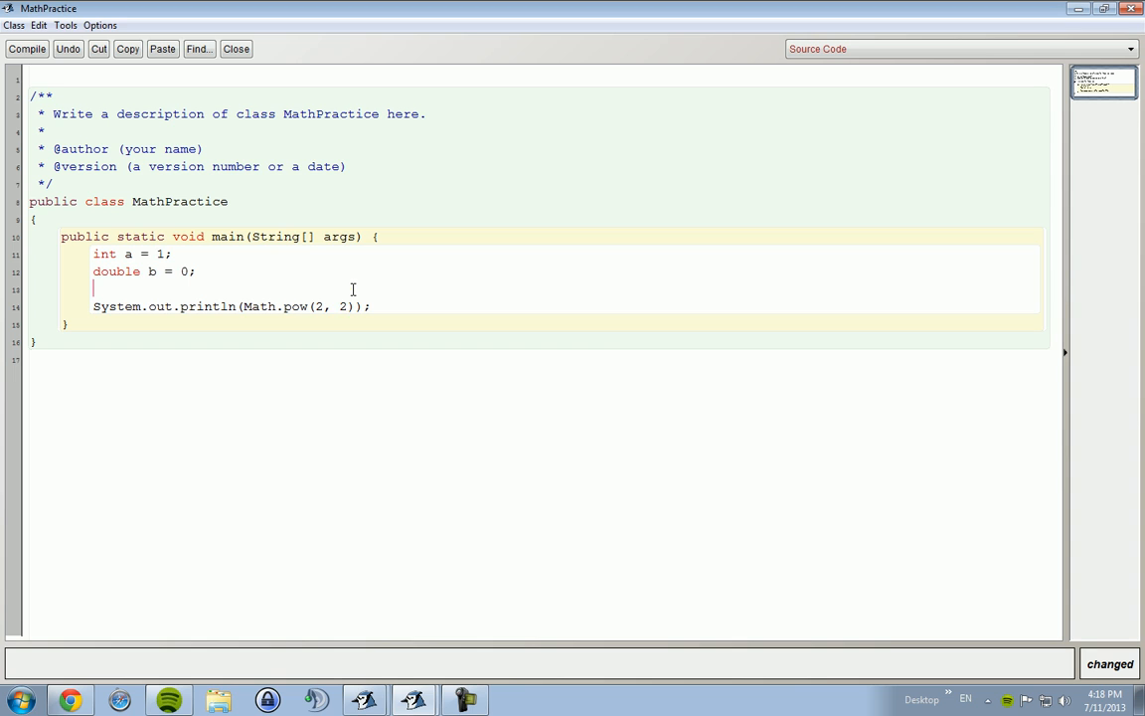
Compile, reopen the tutorial2 project and open the MathPractice source again.
click(27, 49)
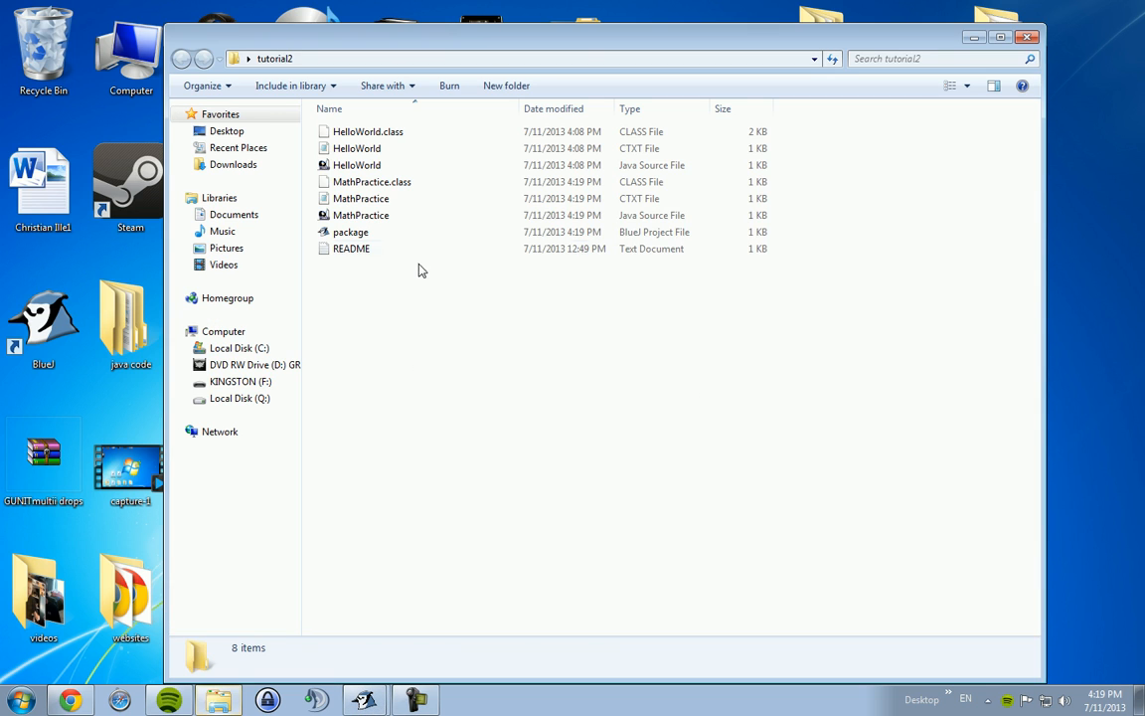
double_click(350, 232)
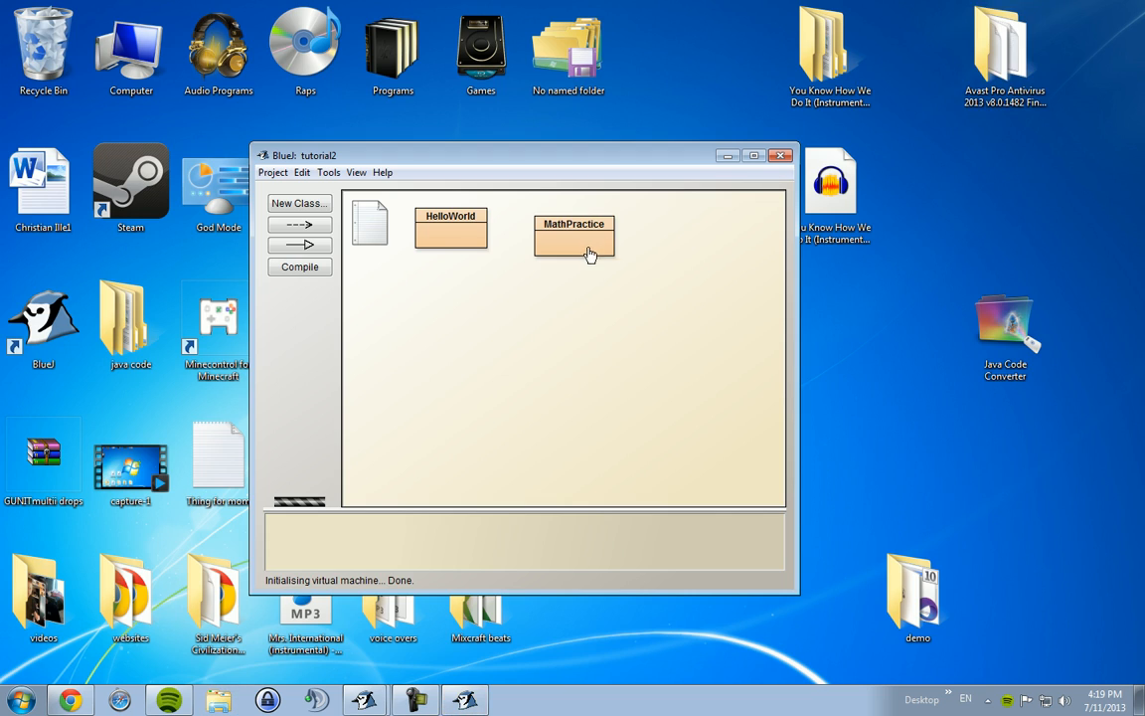
double_click(574, 237)
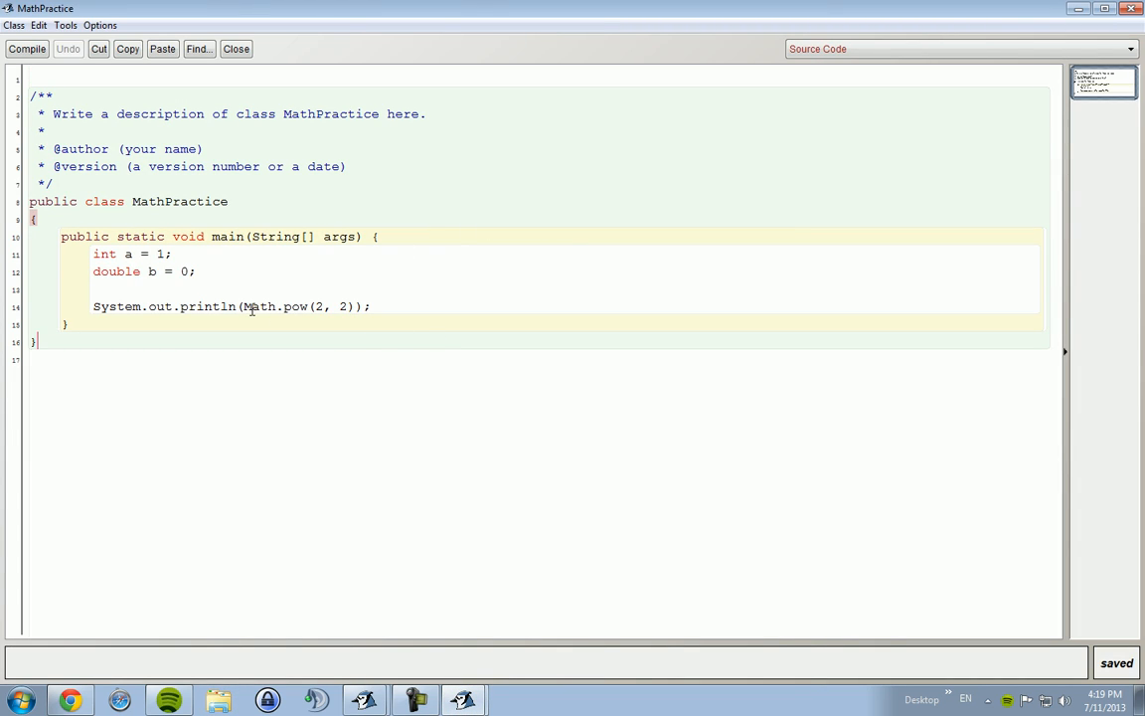
Put the cursor before Math.pow on line 14 of MathPractice.
double_click(117, 271)
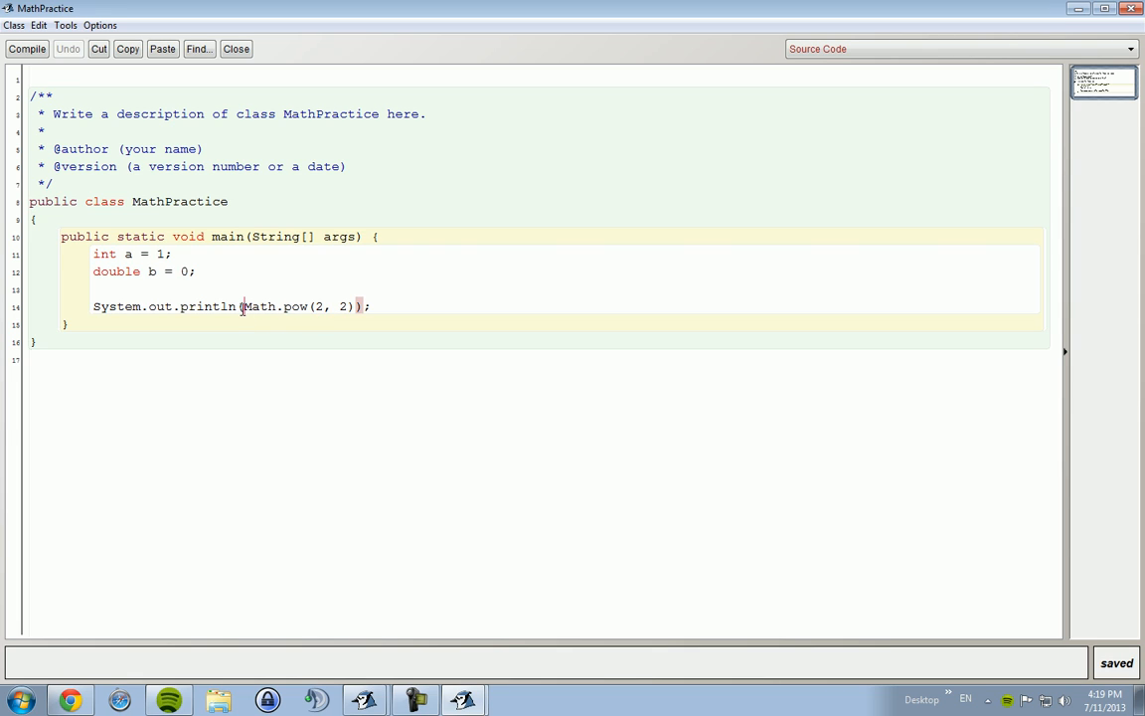
Cast the result to int so the line prints (int)Math.pow(2, 2), then highlight the cast.
text(()
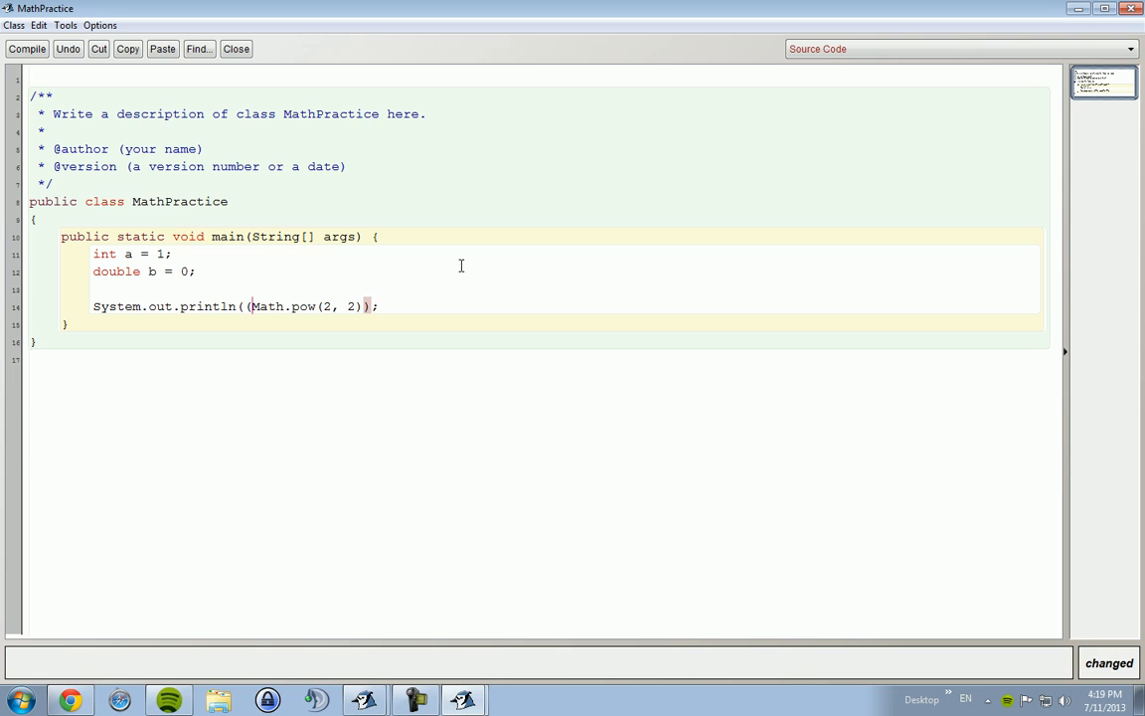
text((int))
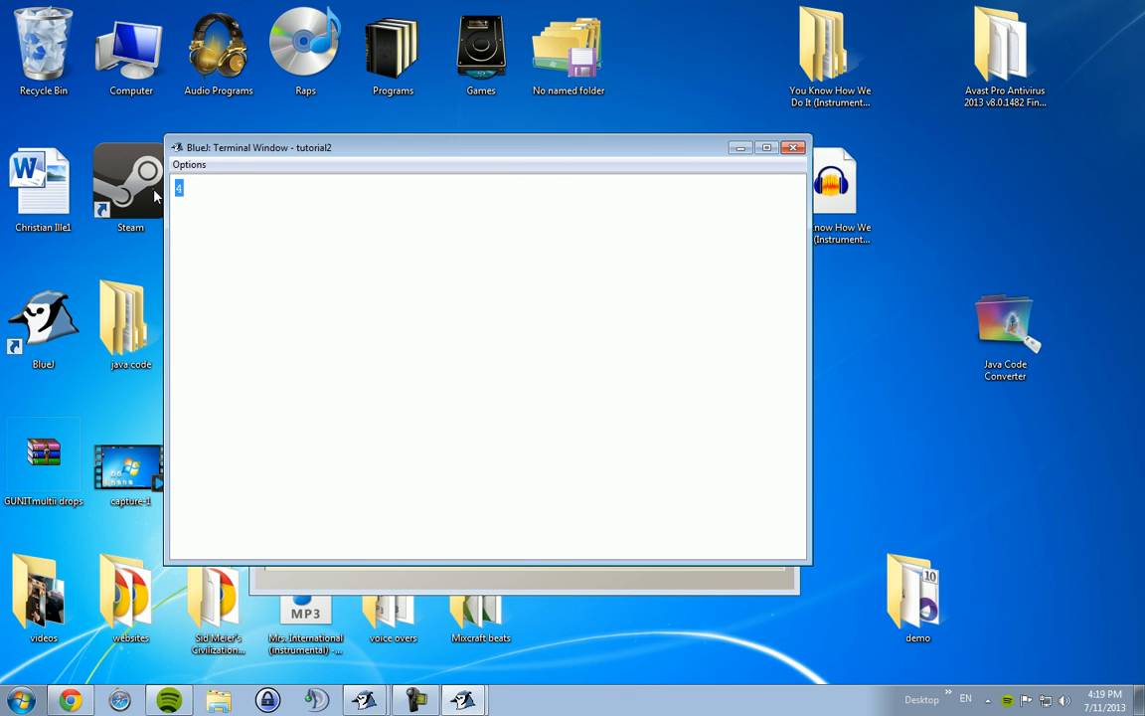
mouse_move(299, 210)
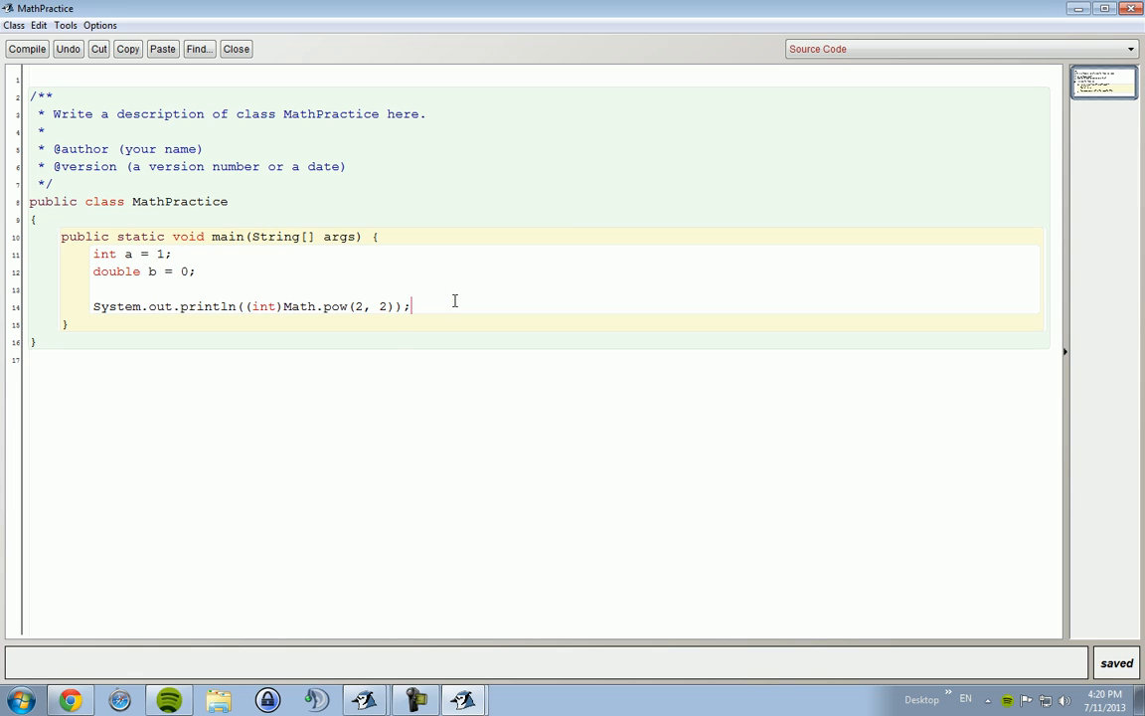
double_click(264, 307)
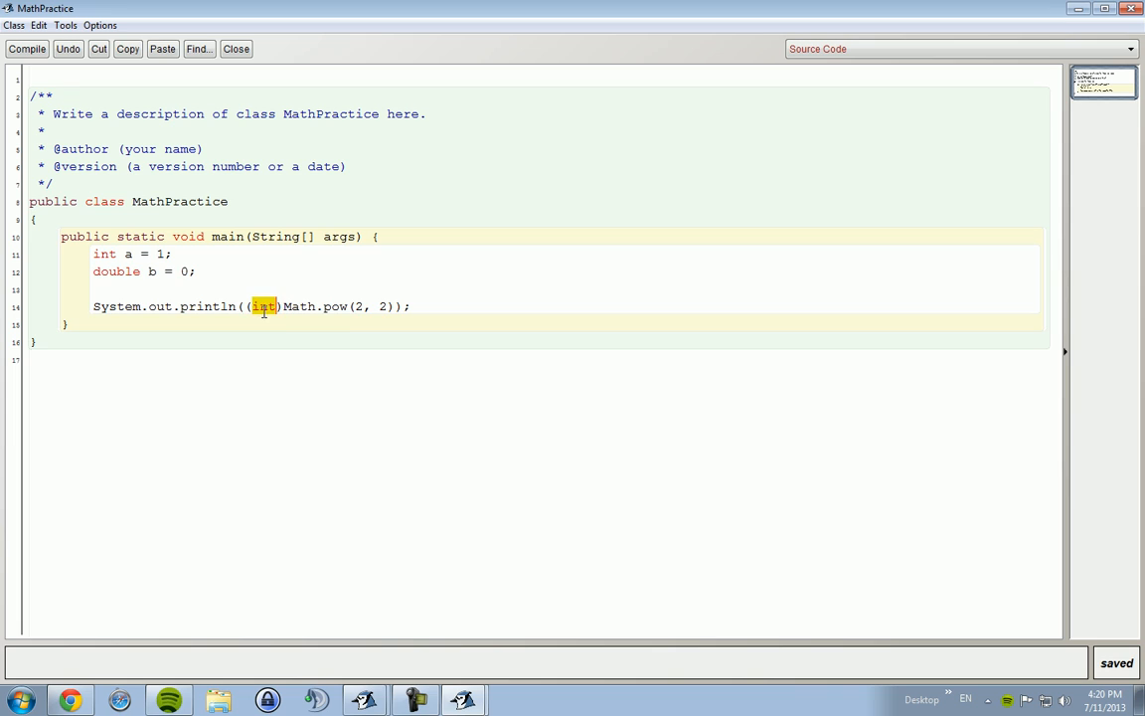